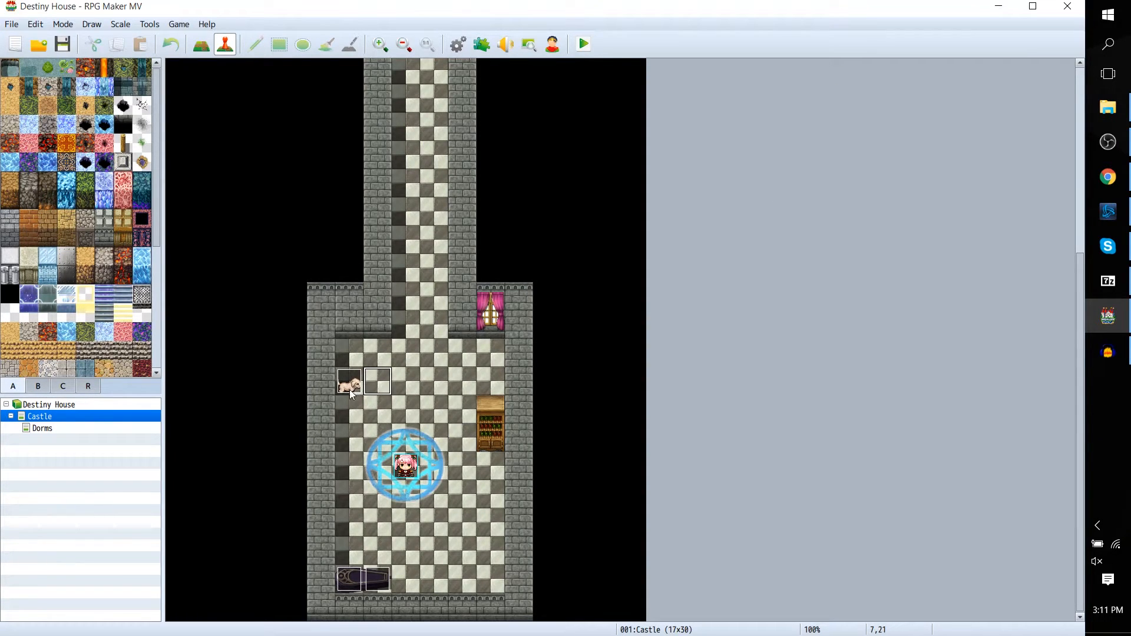
# - Get healed by the puppy, answer its save prompt, and close the playtest
pyautogui.click(350, 381)
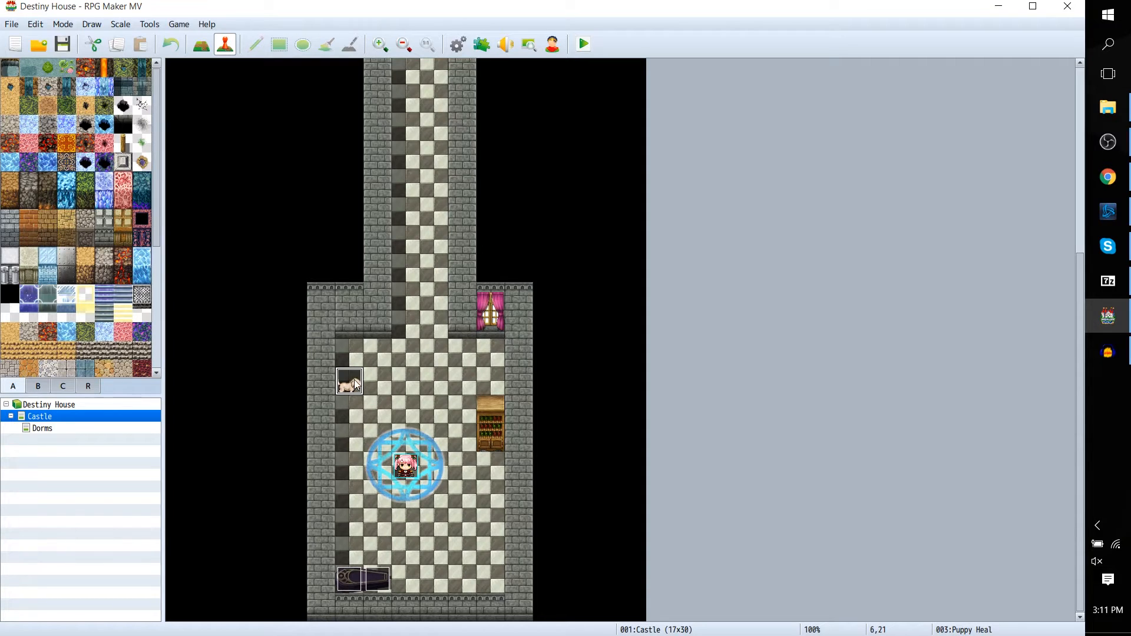
pyautogui.moveTo(343, 396)
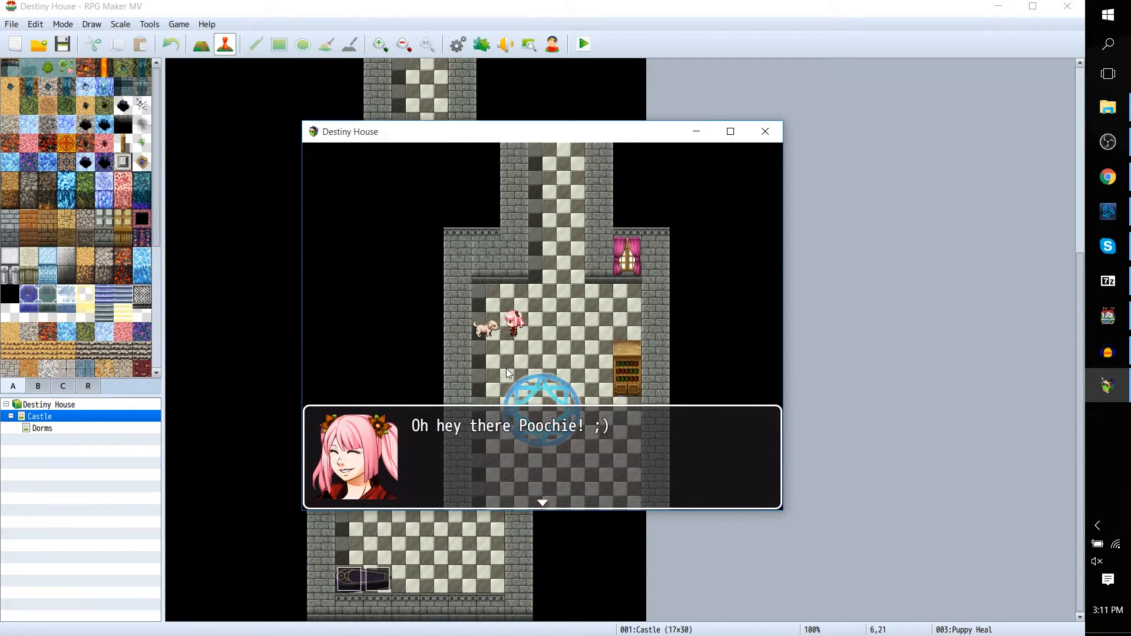
pyautogui.moveTo(475, 296)
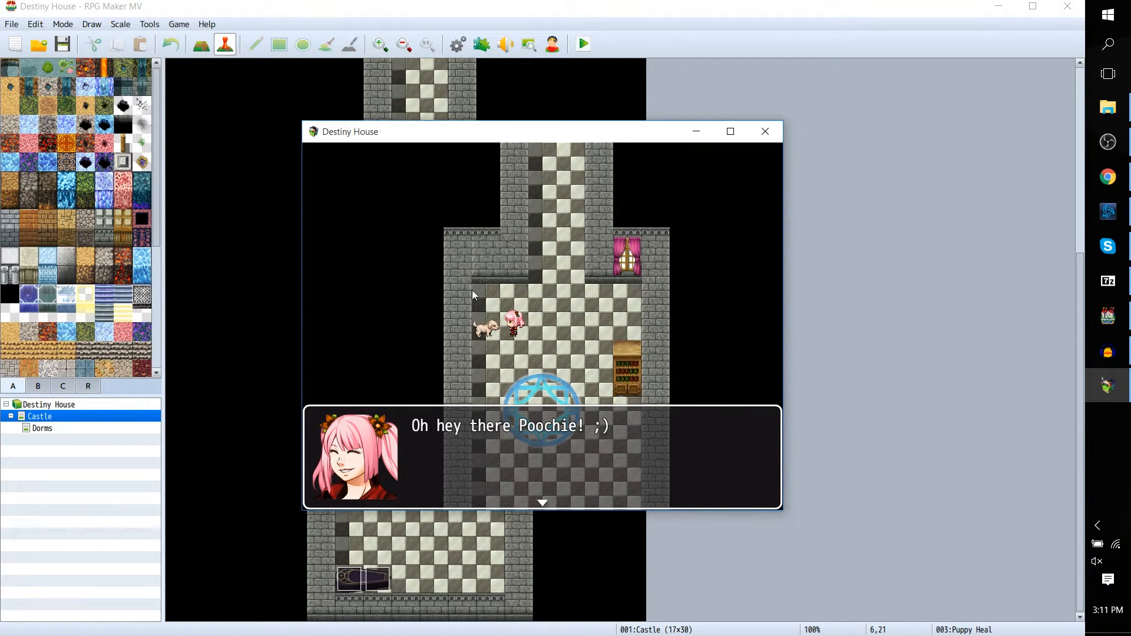
pyautogui.moveTo(694, 396)
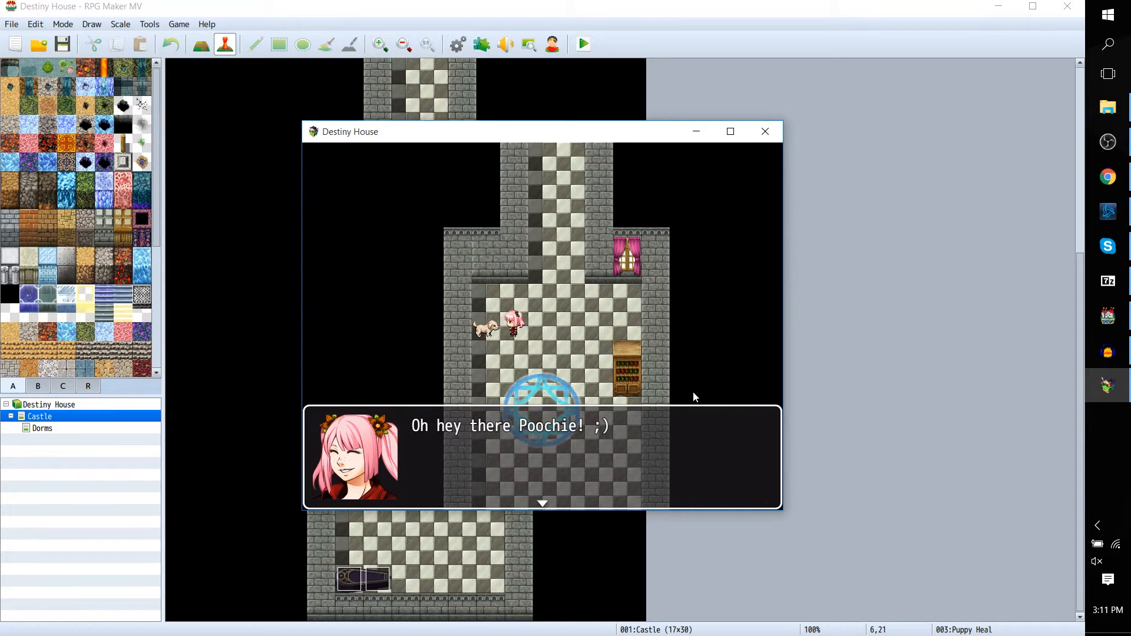
pyautogui.moveTo(495, 404)
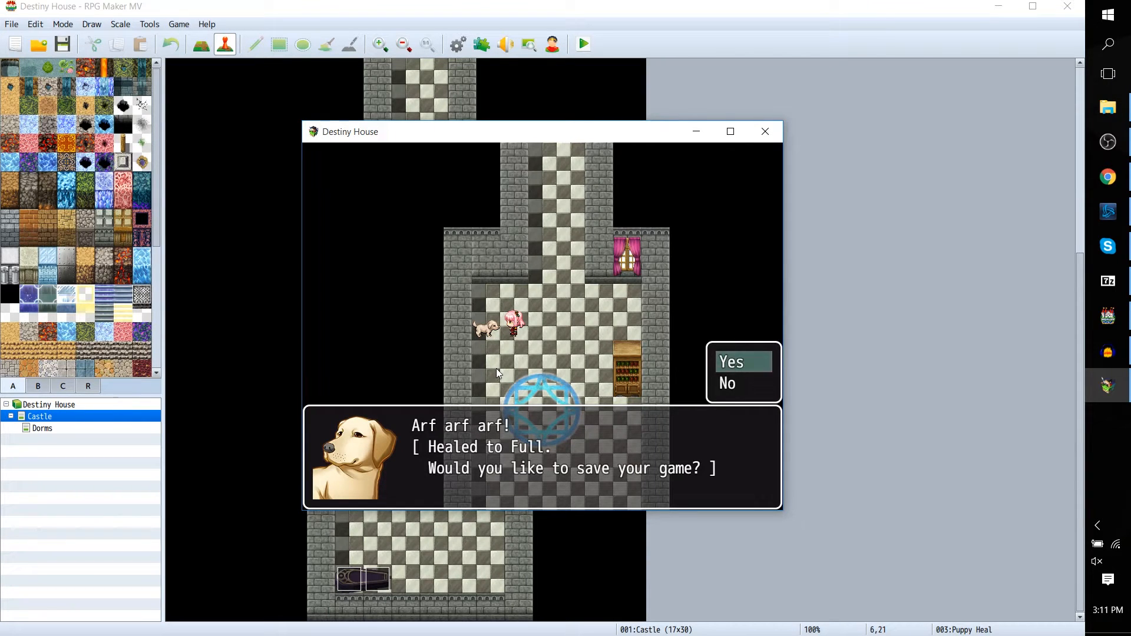
pyautogui.moveTo(685, 364)
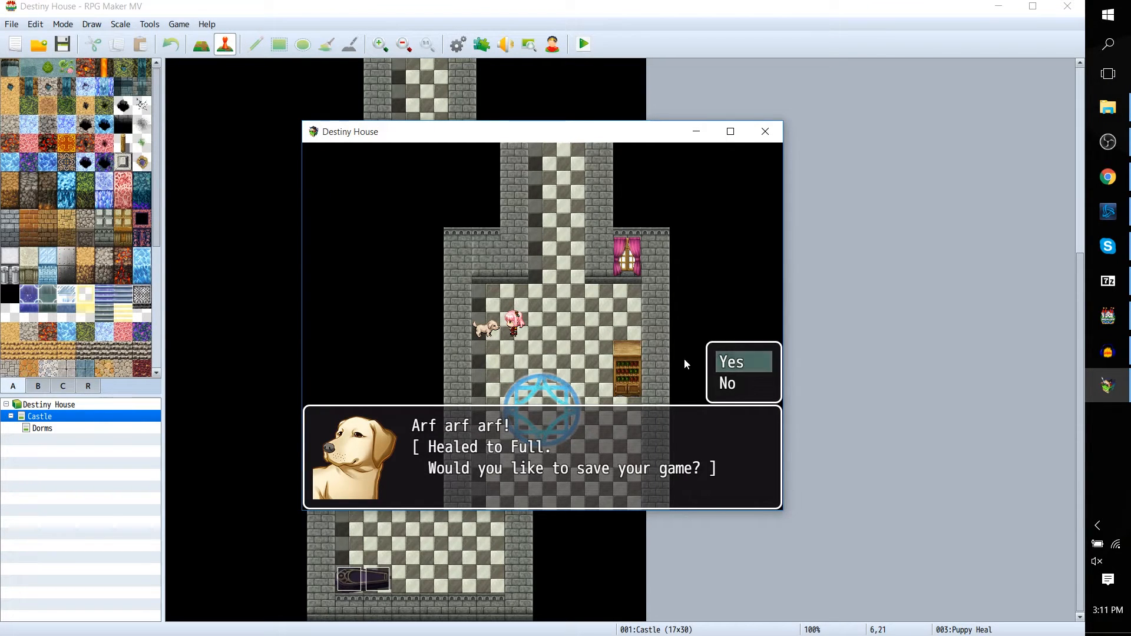
pyautogui.click(731, 362)
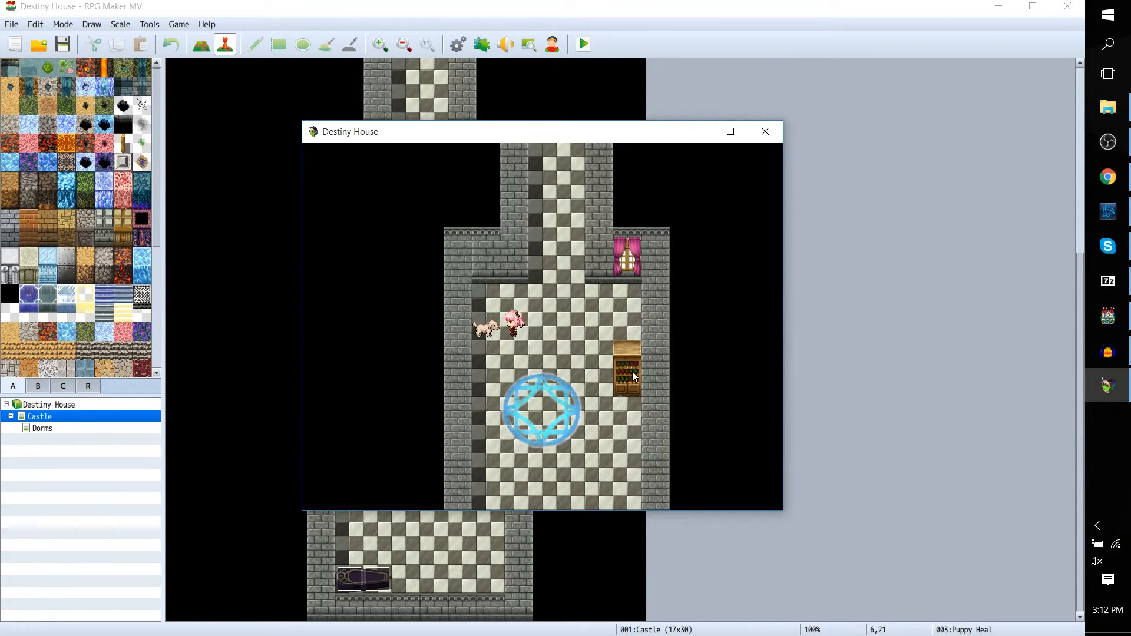
pyautogui.click(764, 132)
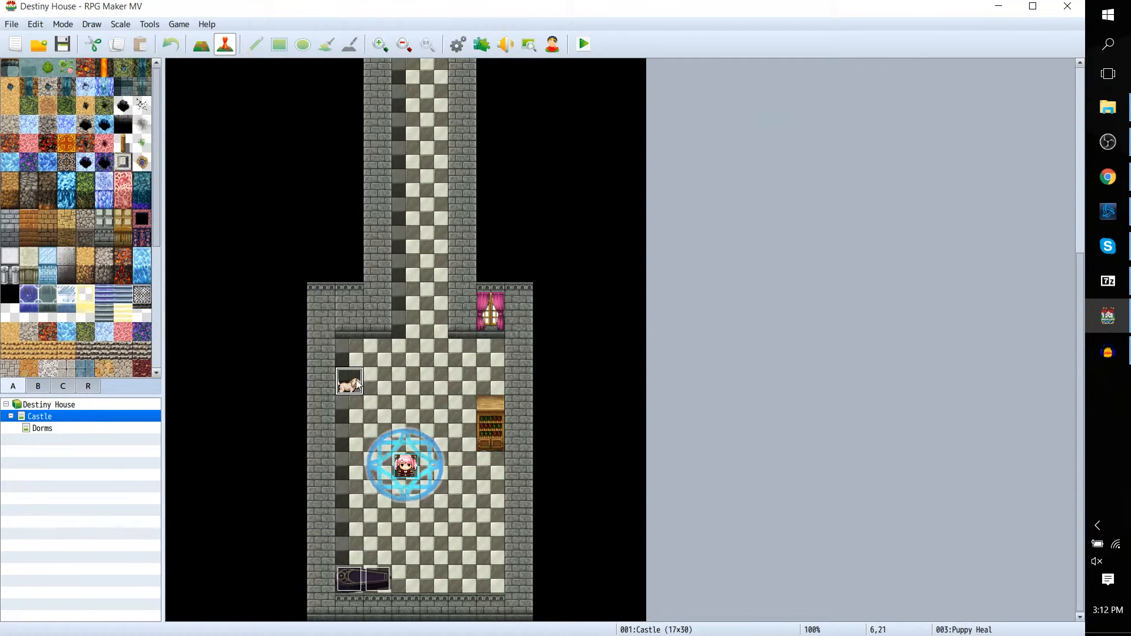
pyautogui.moveTo(380, 411)
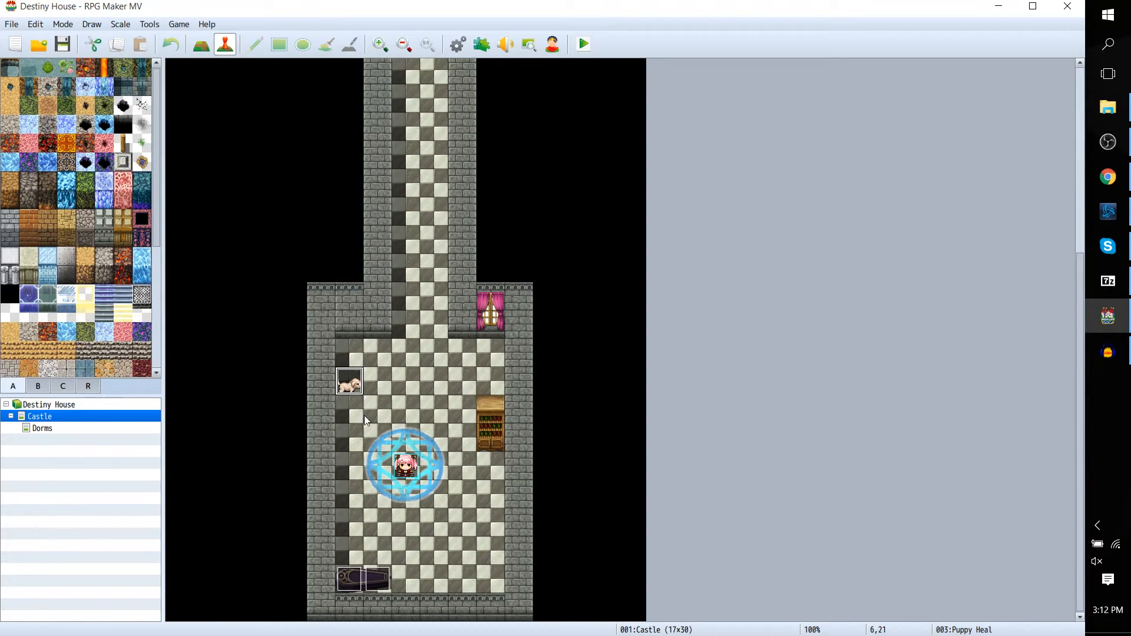
pyautogui.moveTo(353, 404)
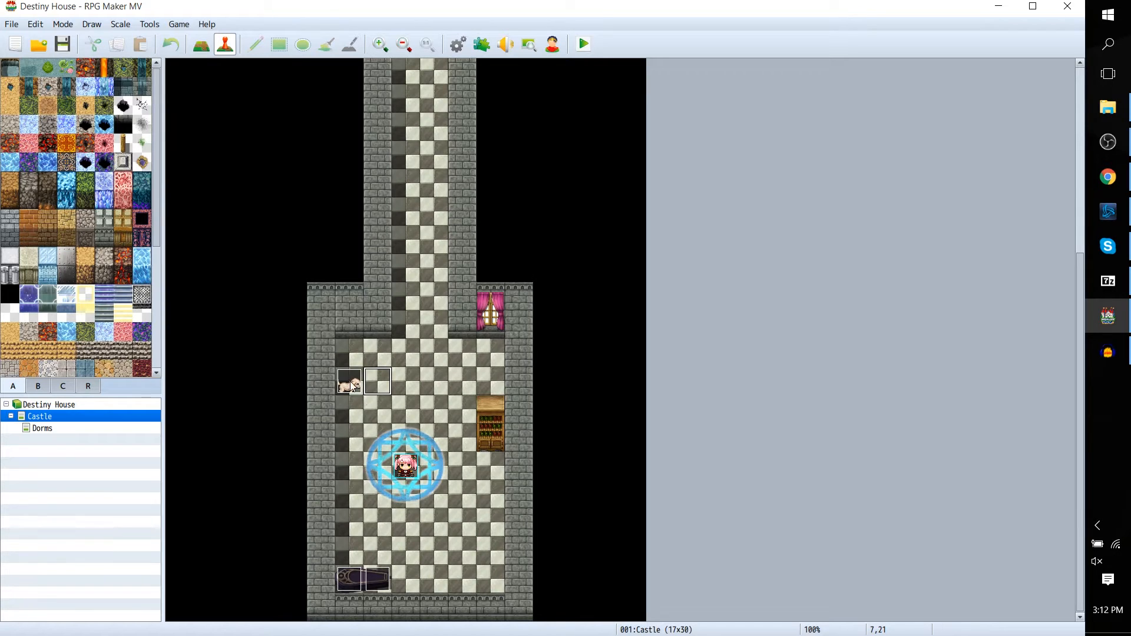
# - Open a blank new event below the puppy, then reopen the dog's context menu
pyautogui.rightClick(348, 381)
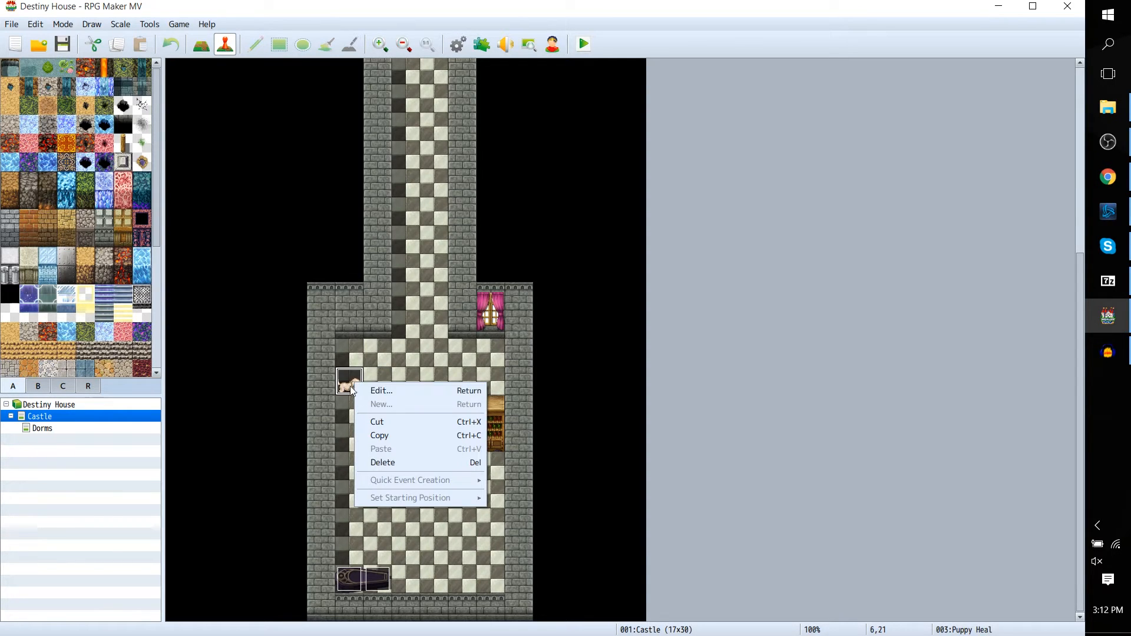
pyautogui.moveTo(380, 390)
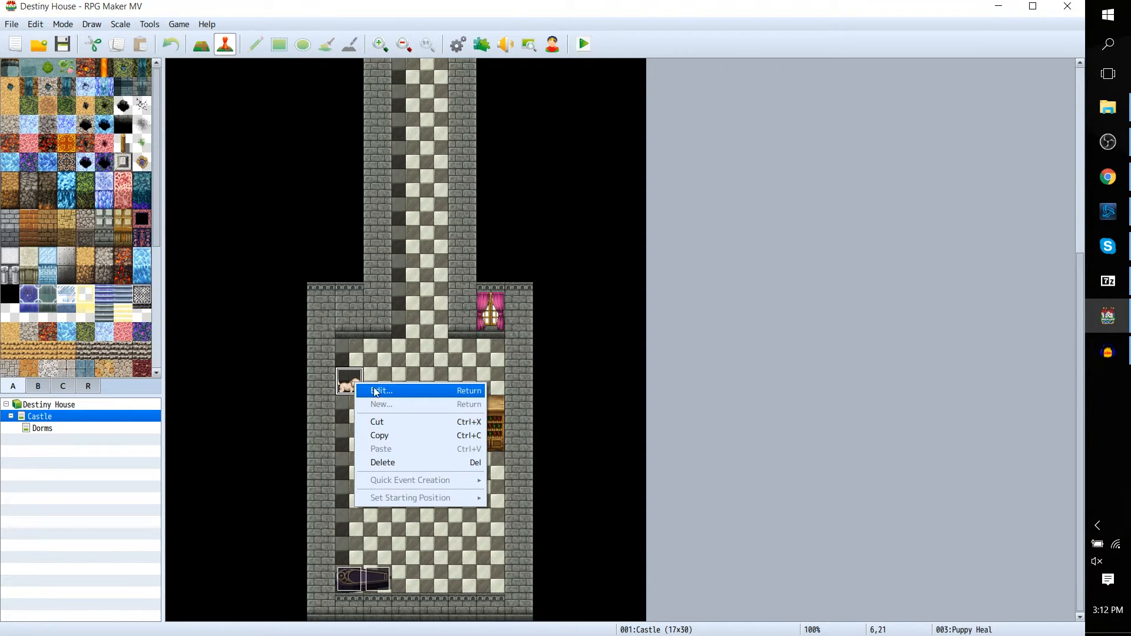
pyautogui.click(379, 390)
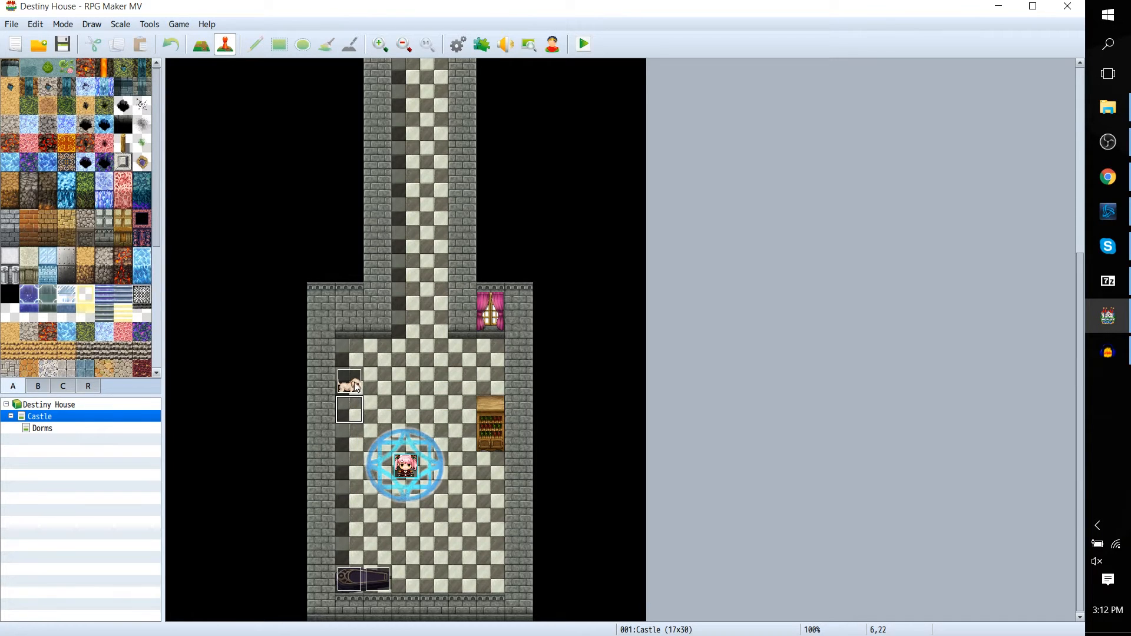
pyautogui.moveTo(357, 404)
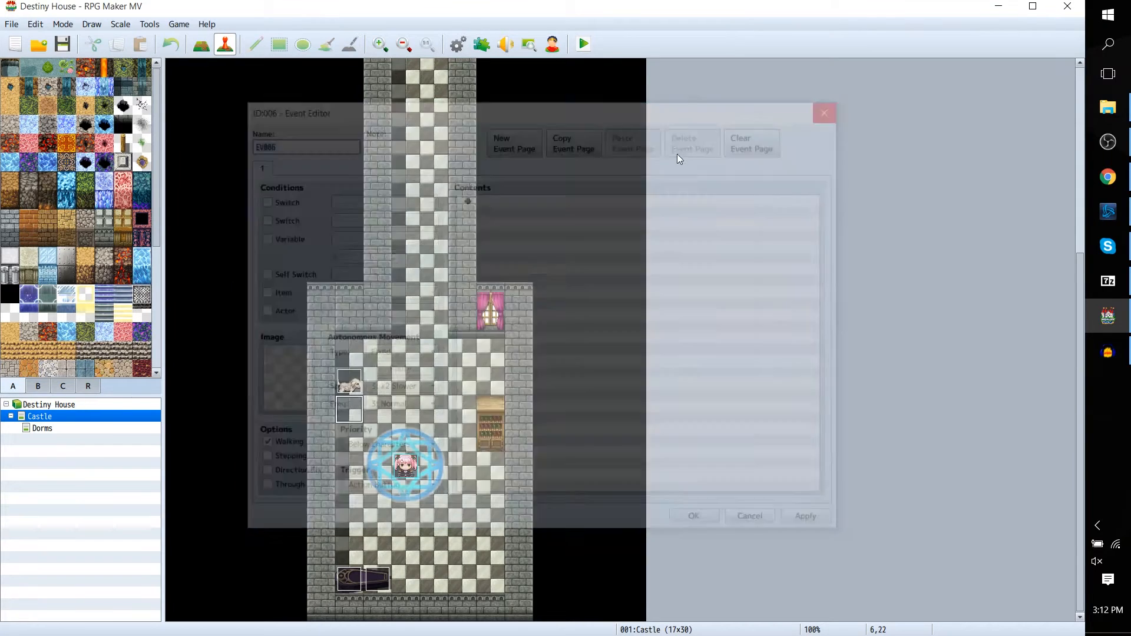
pyautogui.rightClick(348, 383)
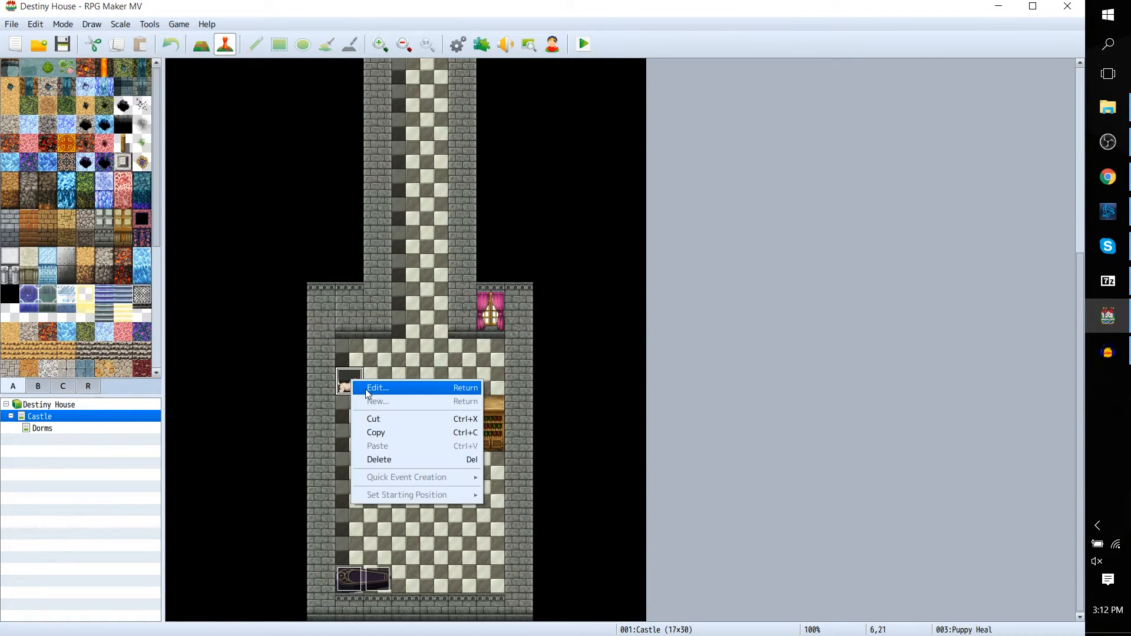
# - Edit the Puppy Heal event and select its fade-out and party heal commands
pyautogui.click(377, 387)
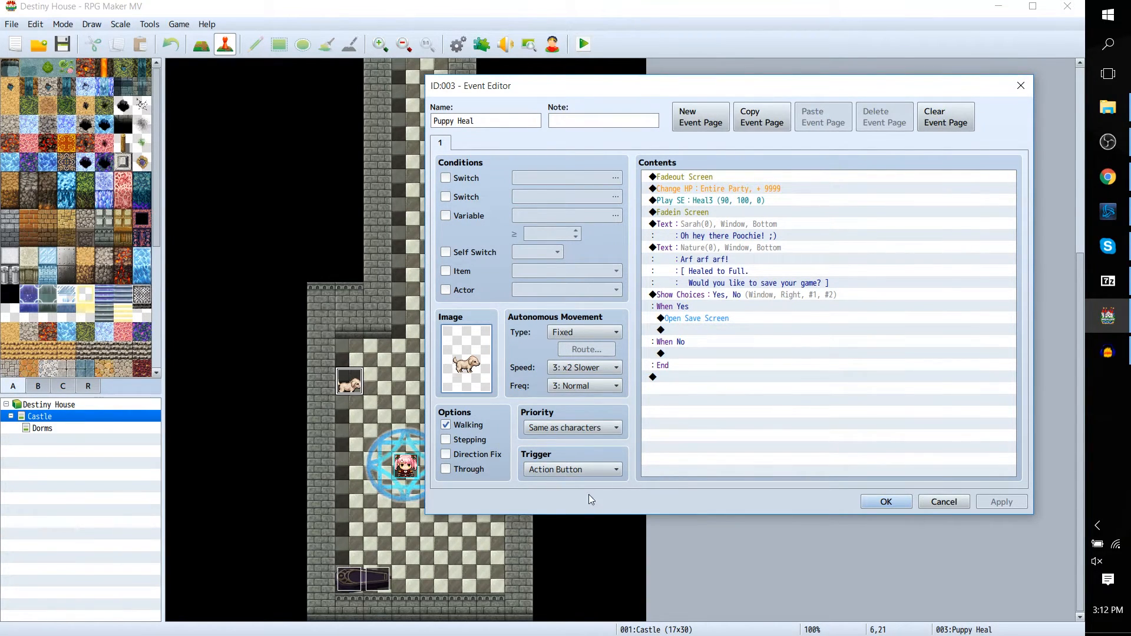
pyautogui.moveTo(586, 497)
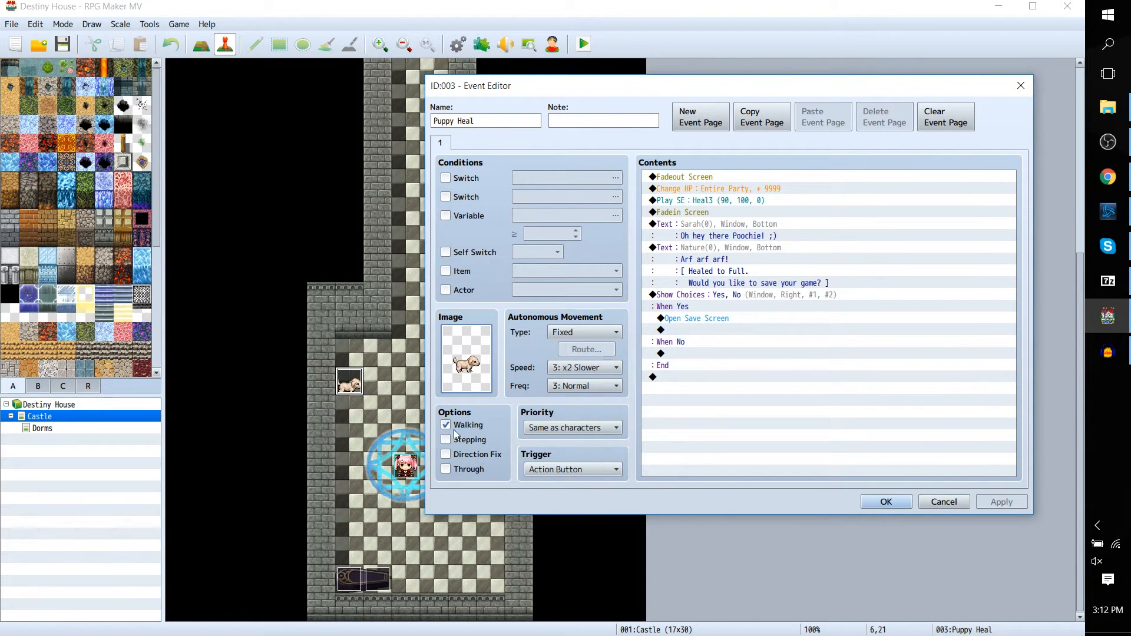
pyautogui.click(699, 177)
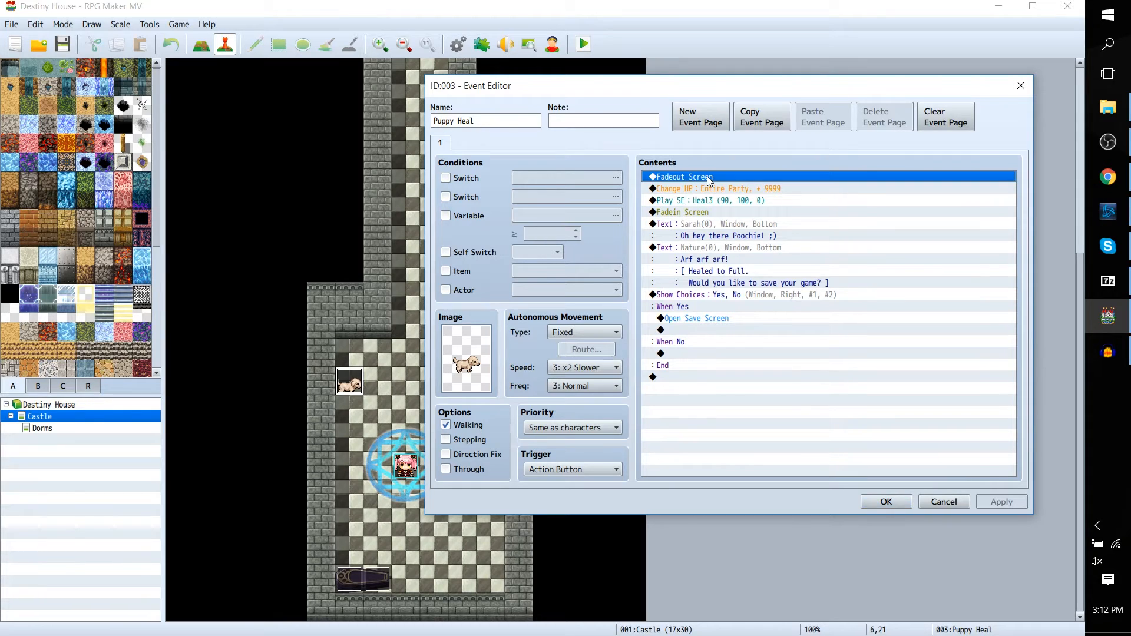
pyautogui.moveTo(681, 187)
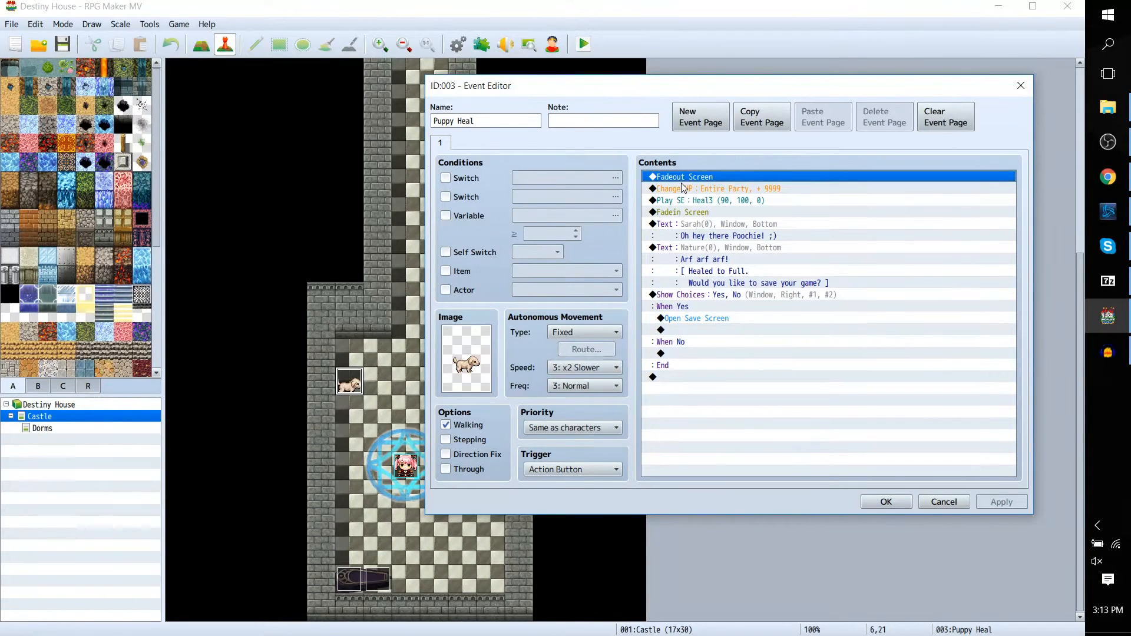
pyautogui.click(714, 188)
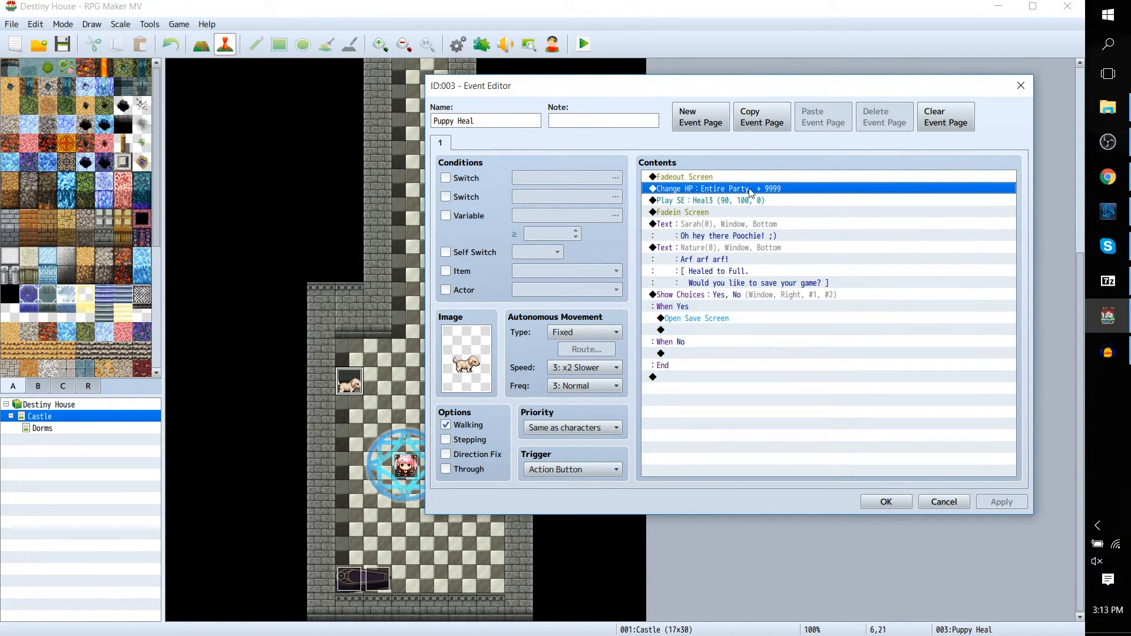
pyautogui.moveTo(758, 197)
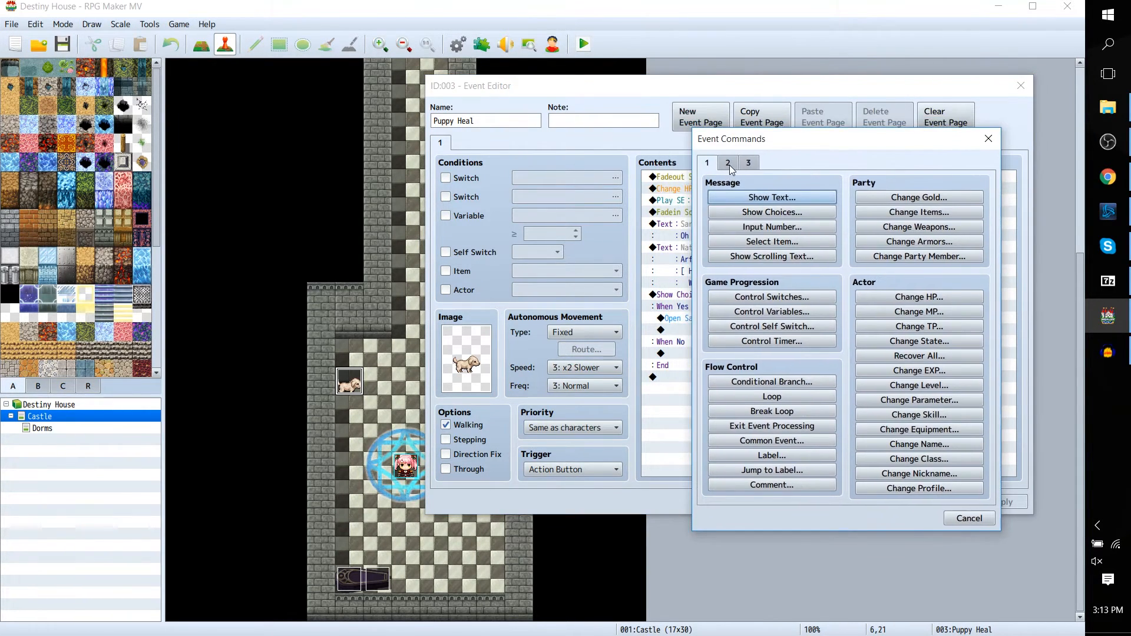
# - Open the Change HP dialog from Event Commands
pyautogui.click(918, 296)
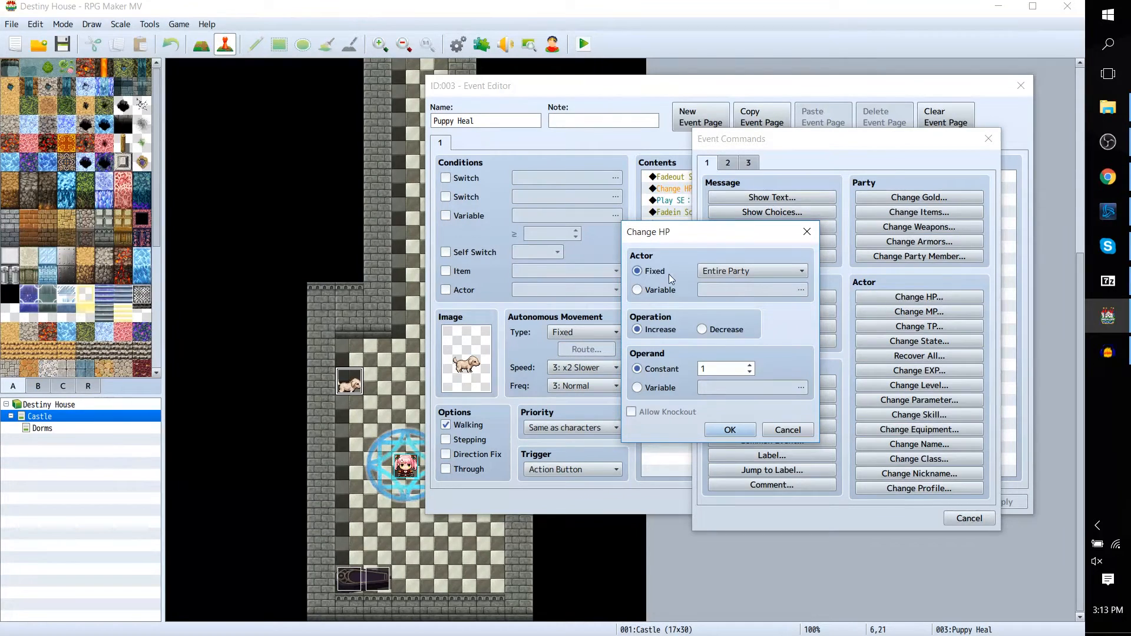
pyautogui.moveTo(701, 318)
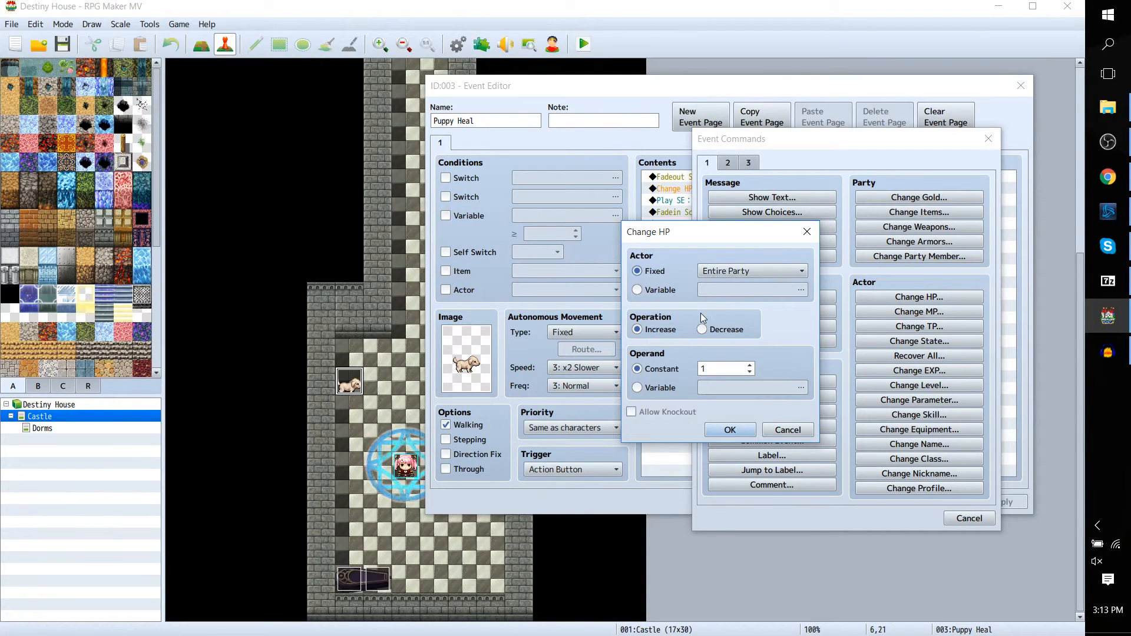
pyautogui.moveTo(790, 424)
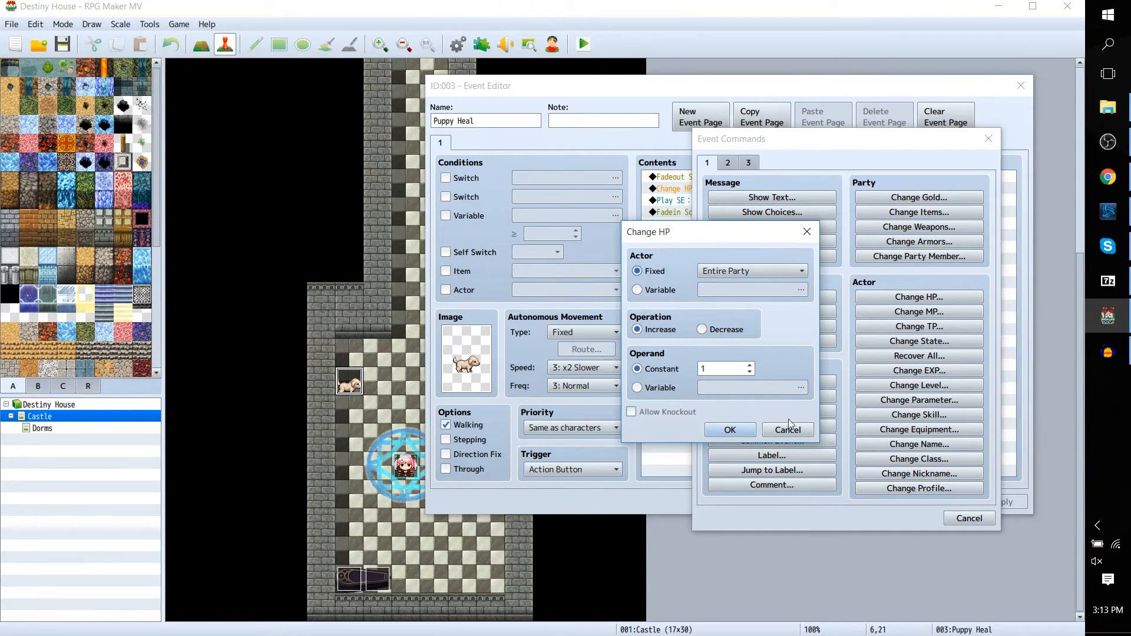
pyautogui.moveTo(787, 430)
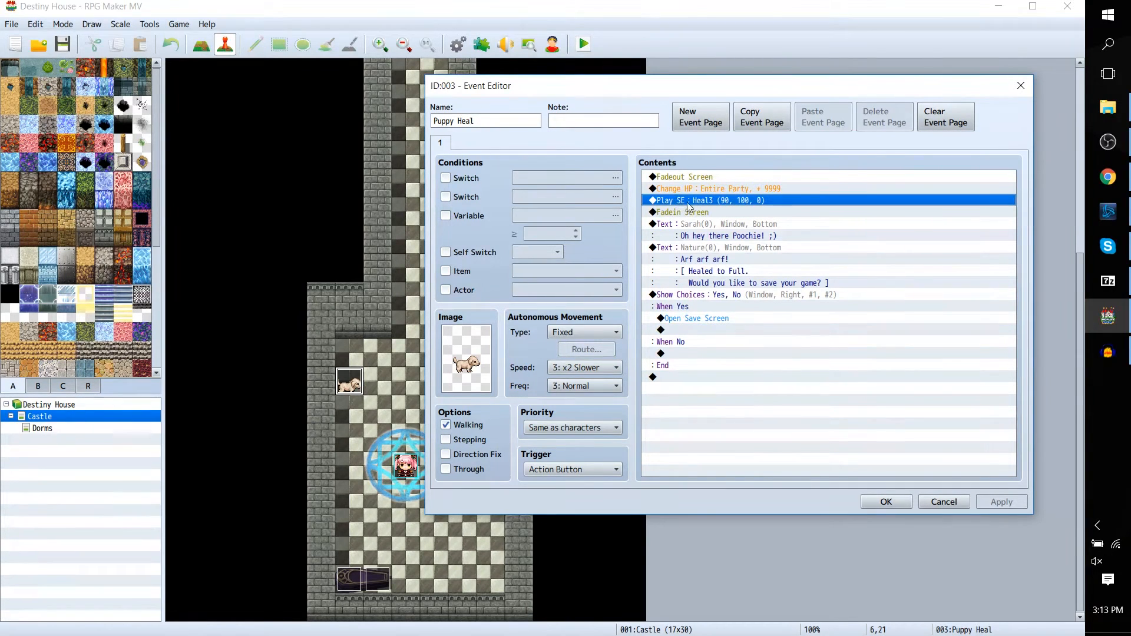
pyautogui.moveTo(708, 208)
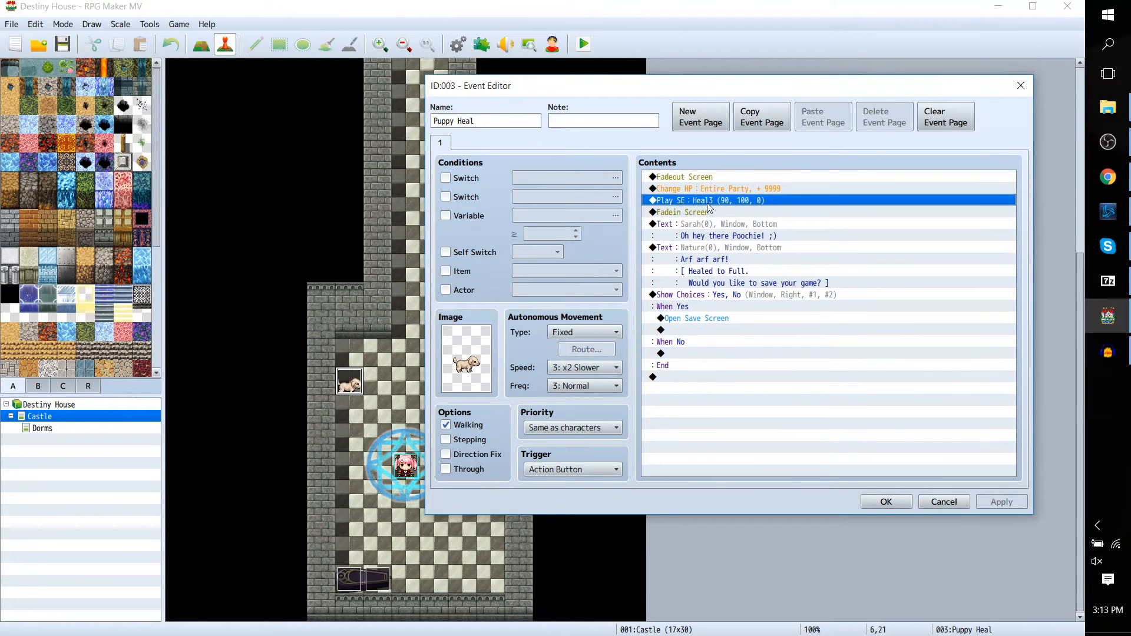
# - Browse the Puppy Heal contents, greeting and Yes/No choice, then cancel the editor
pyautogui.doubleClick(709, 200)
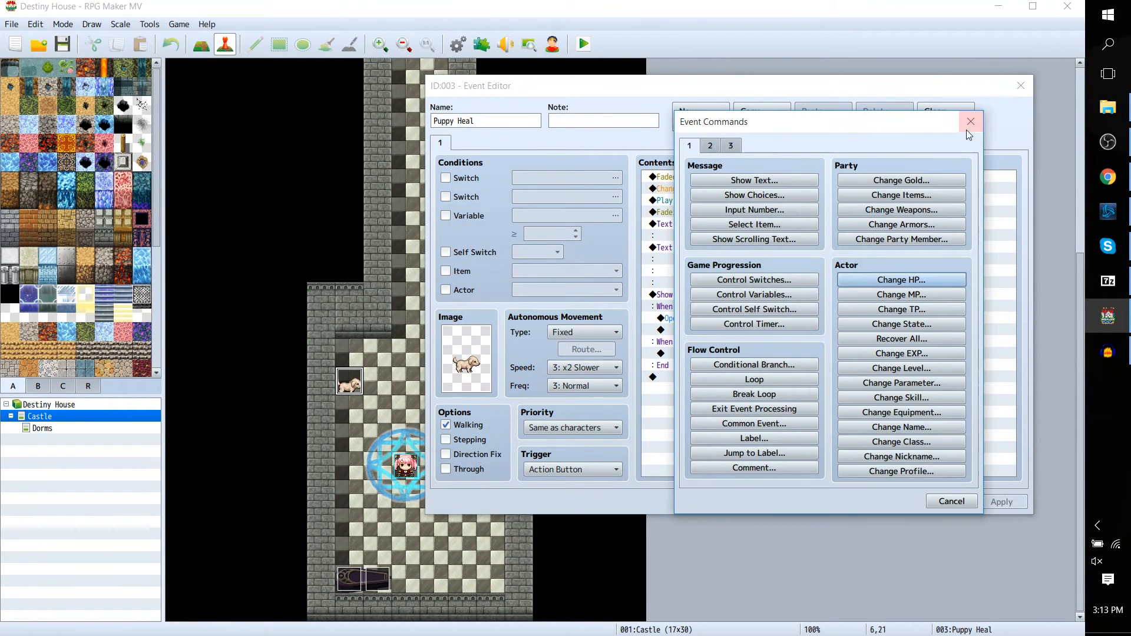
pyautogui.click(970, 122)
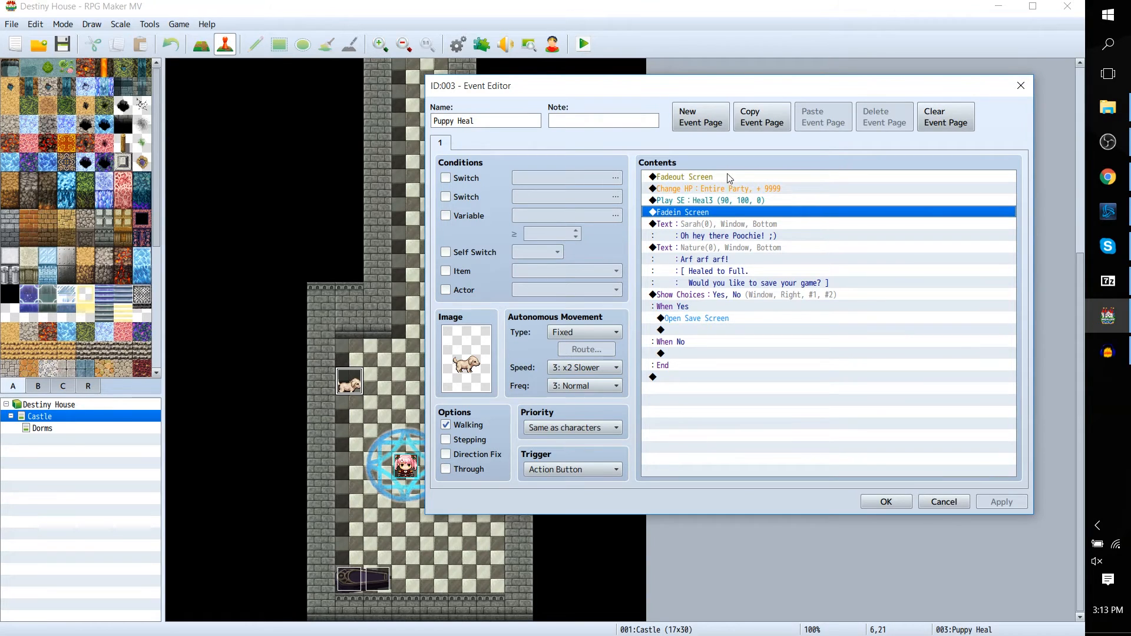
pyautogui.moveTo(748, 224)
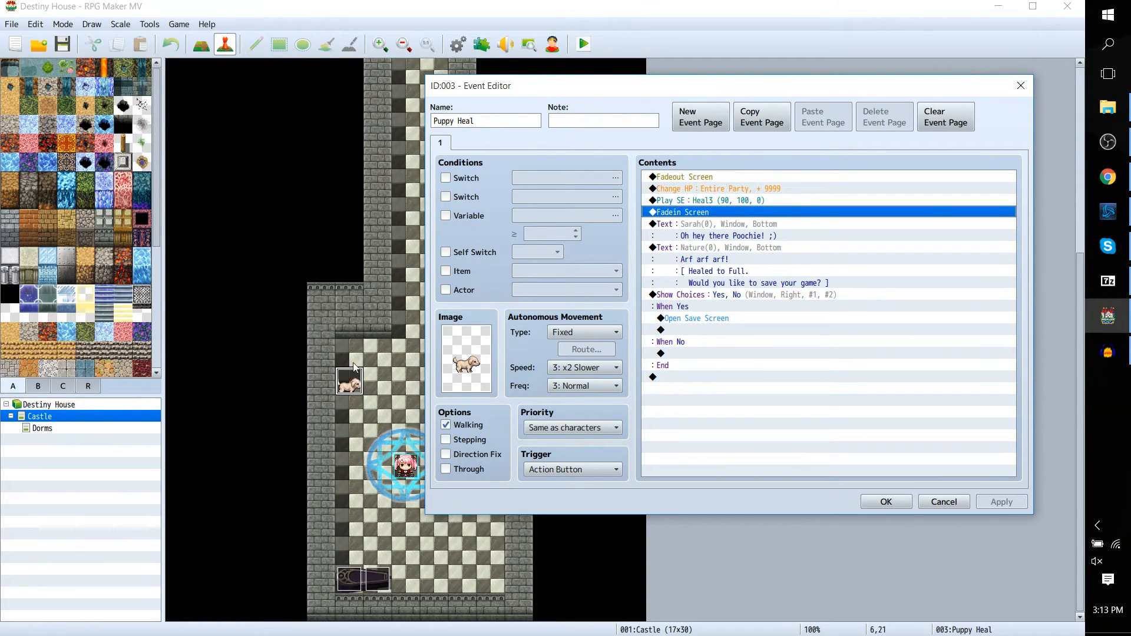
pyautogui.click(714, 223)
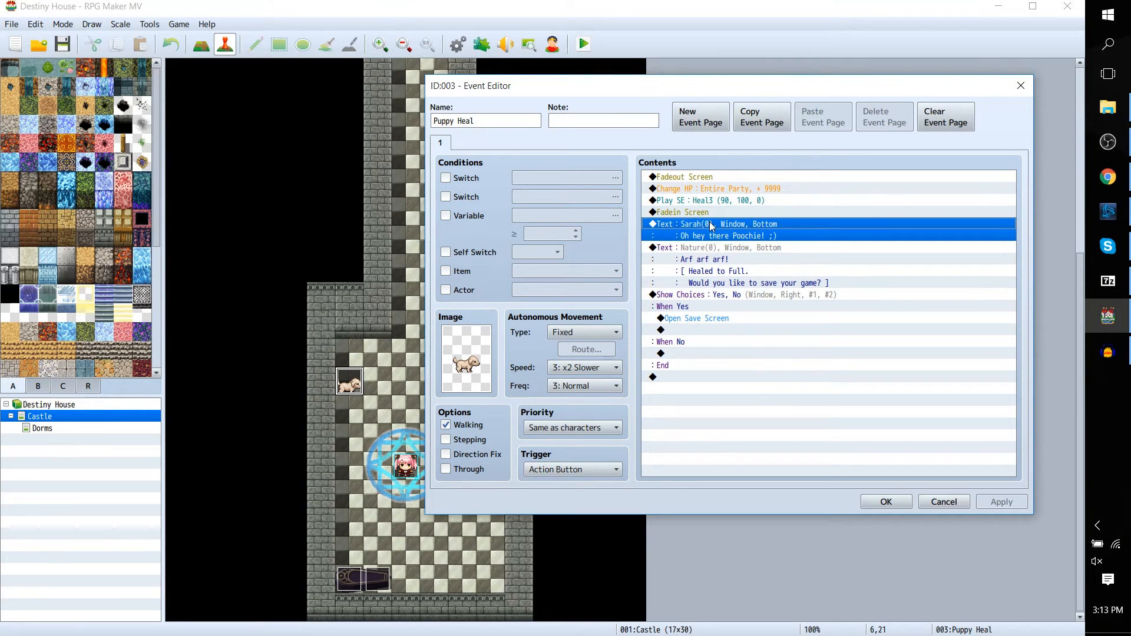
pyautogui.moveTo(665, 227)
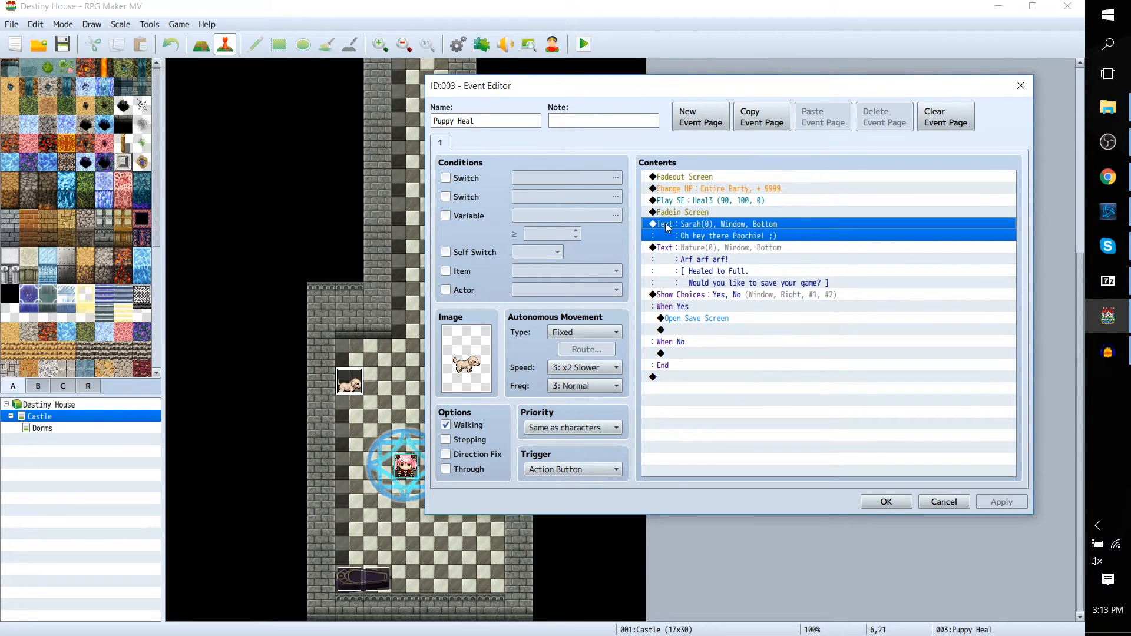
pyautogui.moveTo(704, 232)
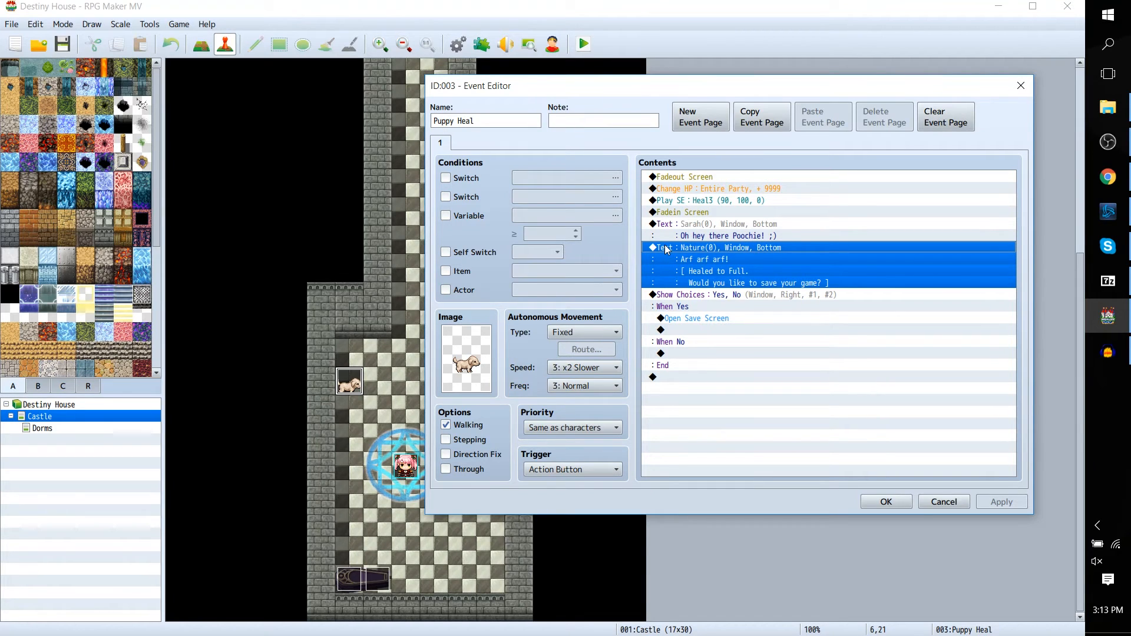
pyautogui.moveTo(707, 247)
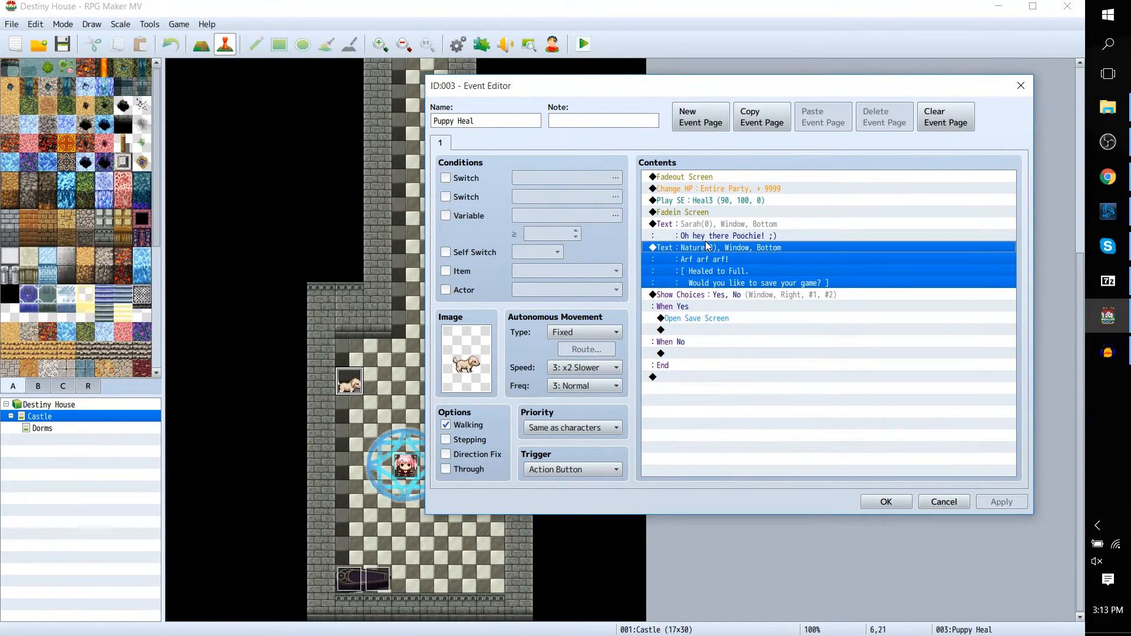
pyautogui.moveTo(746, 273)
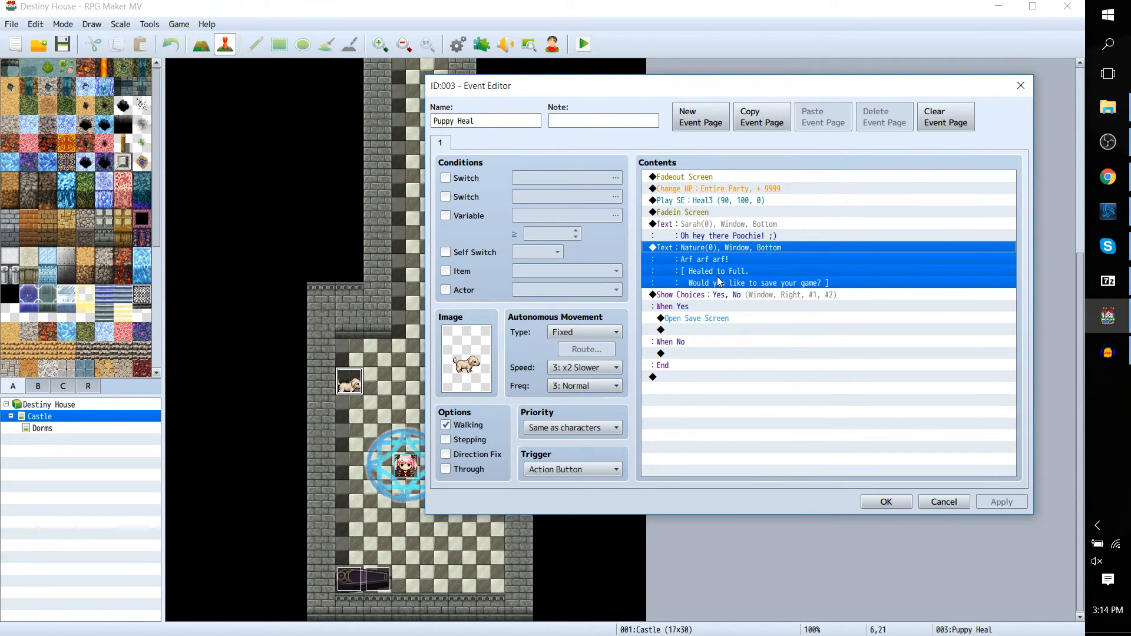
pyautogui.click(739, 294)
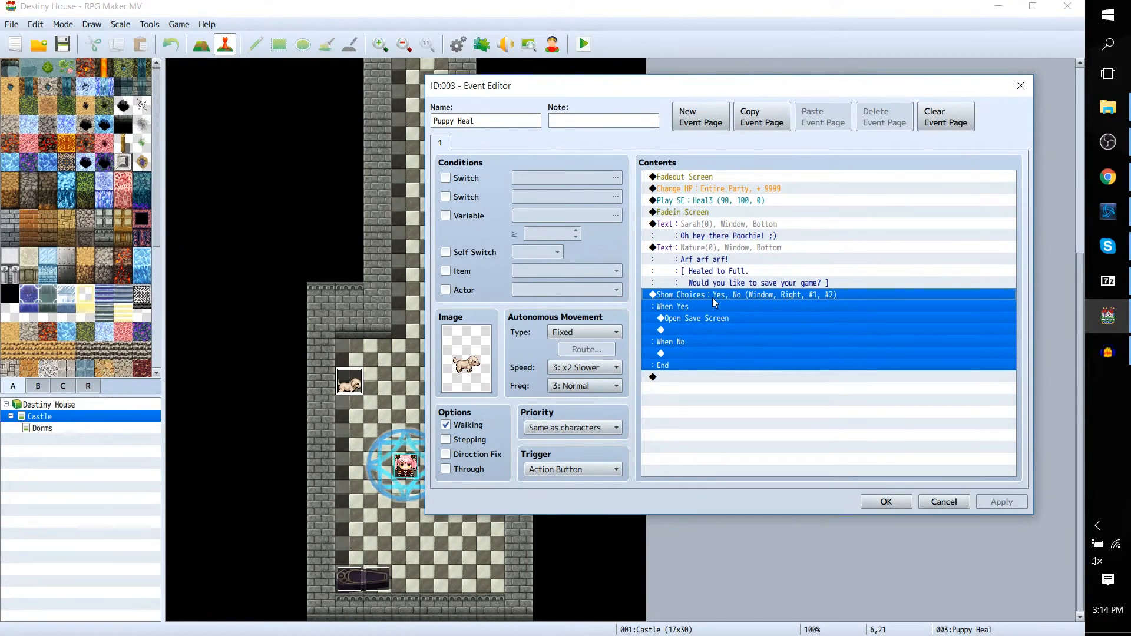
pyautogui.moveTo(715, 334)
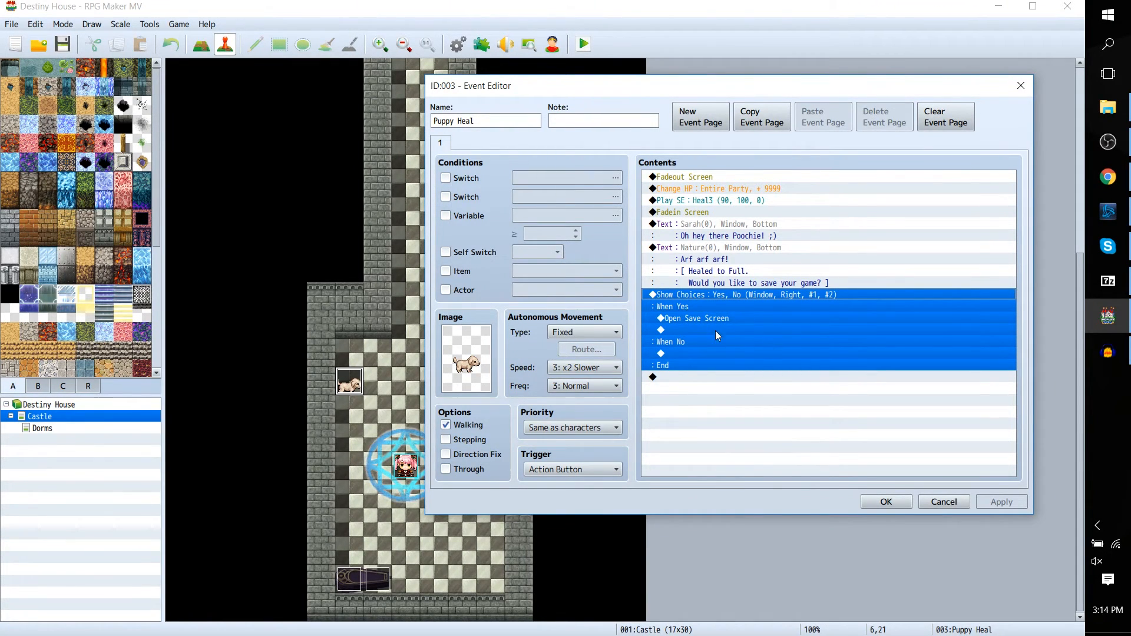
pyautogui.moveTo(675, 352)
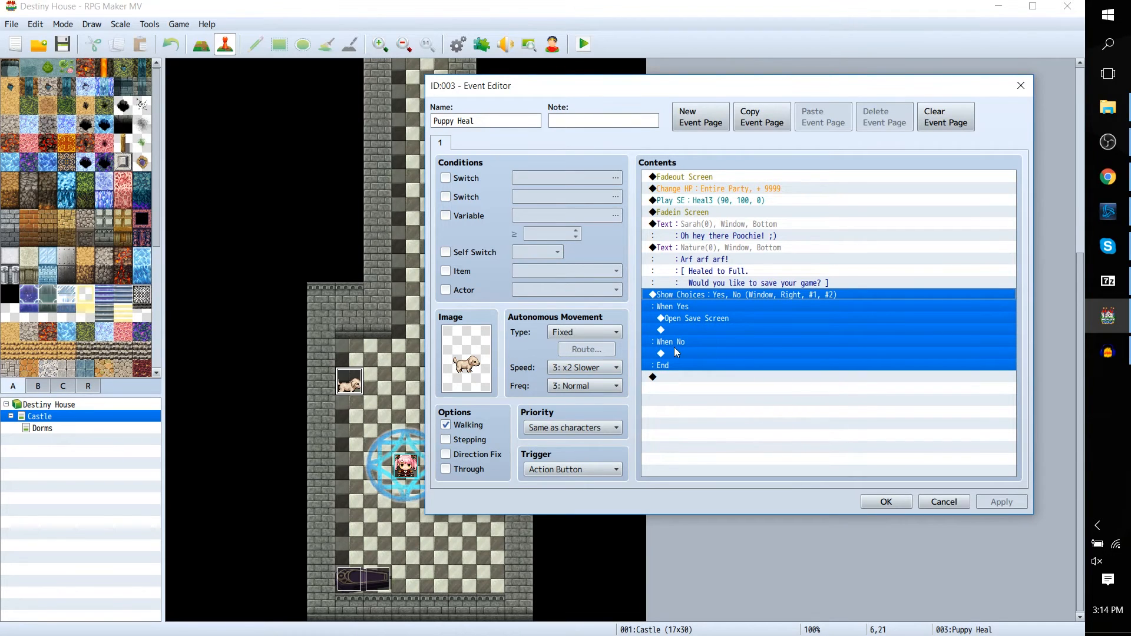
pyautogui.moveTo(687, 354)
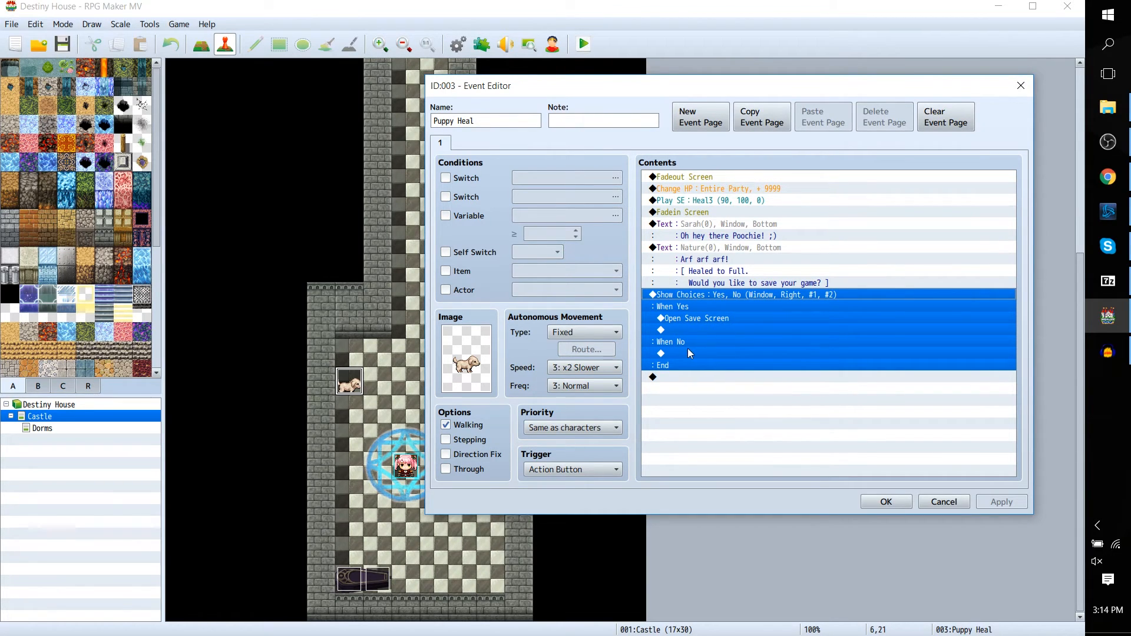
pyautogui.moveTo(942, 501)
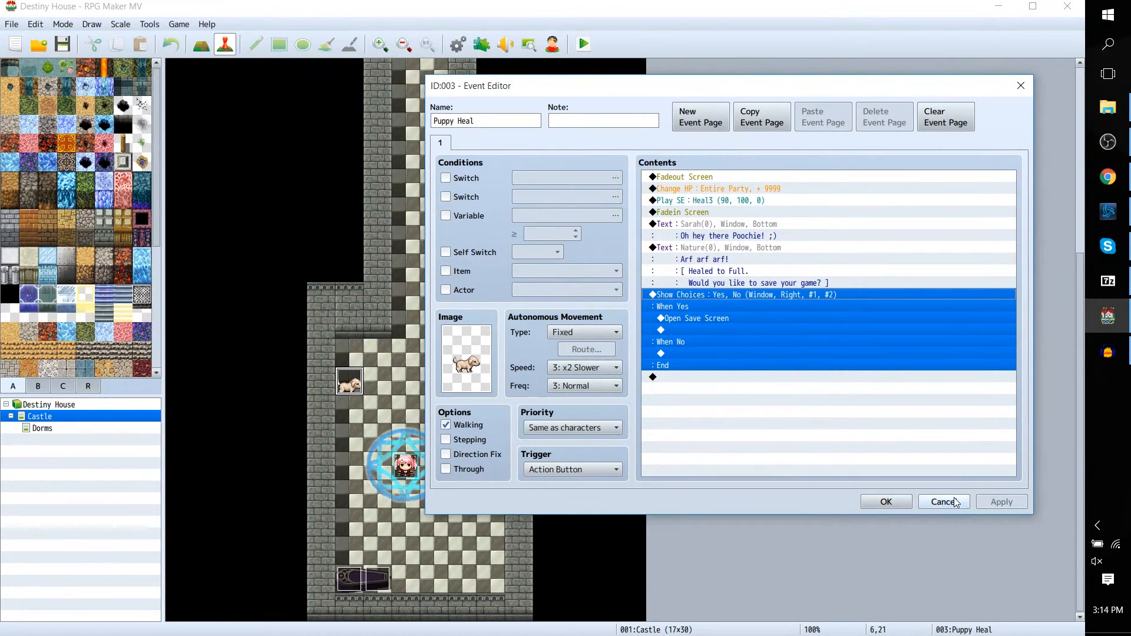
pyautogui.click(942, 501)
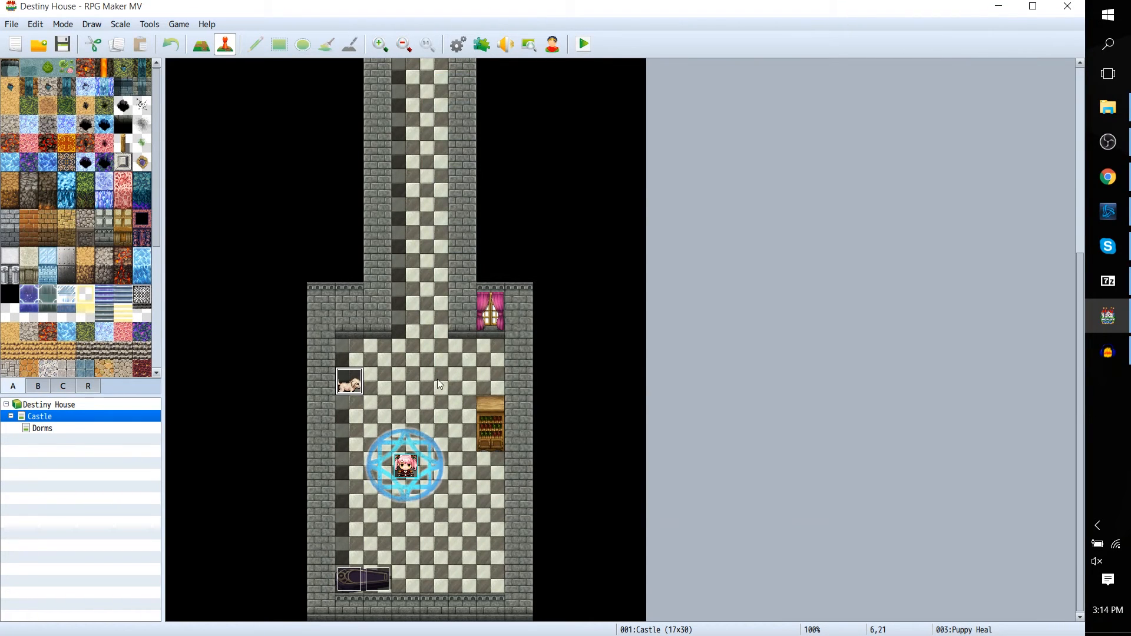
# - Add event EV006 above the bookshelf with an orange-haired Damage1 sprite
pyautogui.rightClick(491, 380)
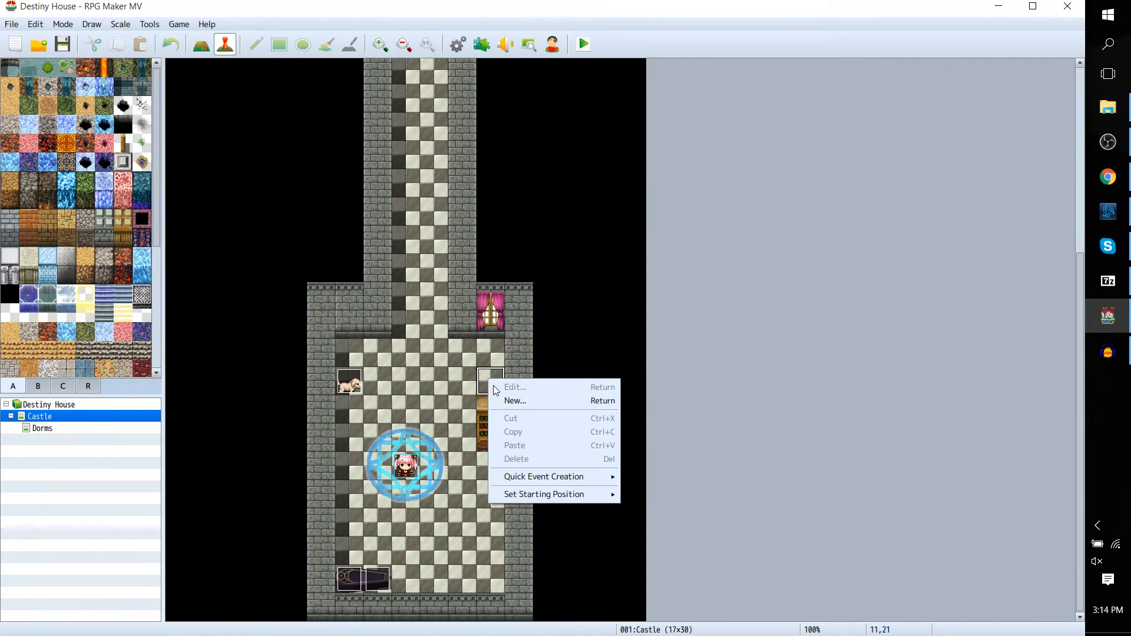
pyautogui.click(514, 401)
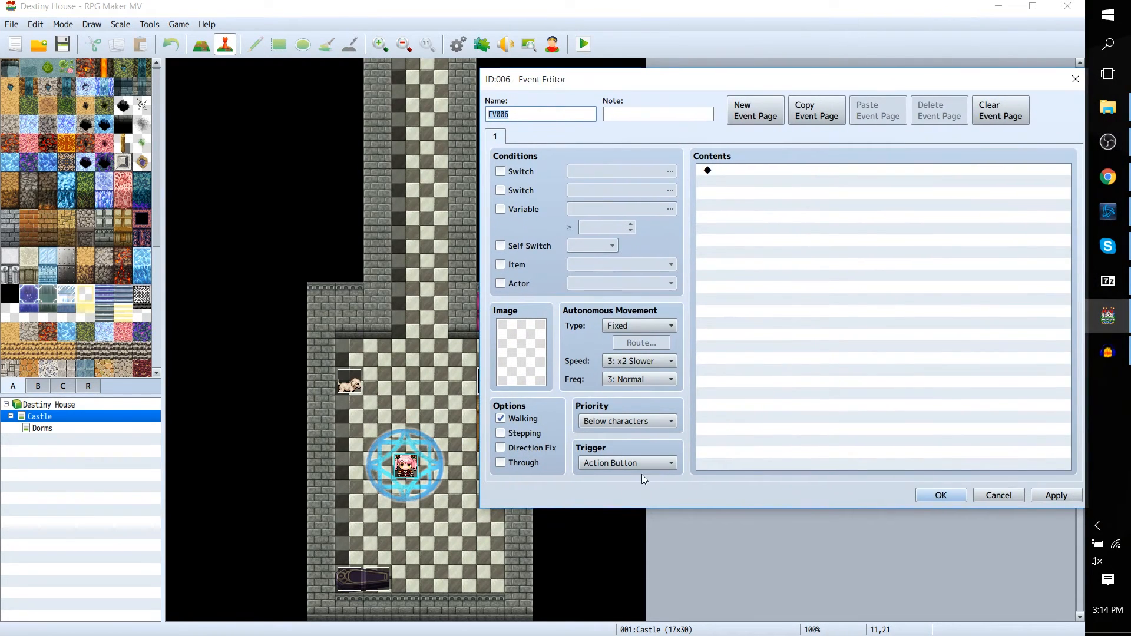
pyautogui.moveTo(520, 431)
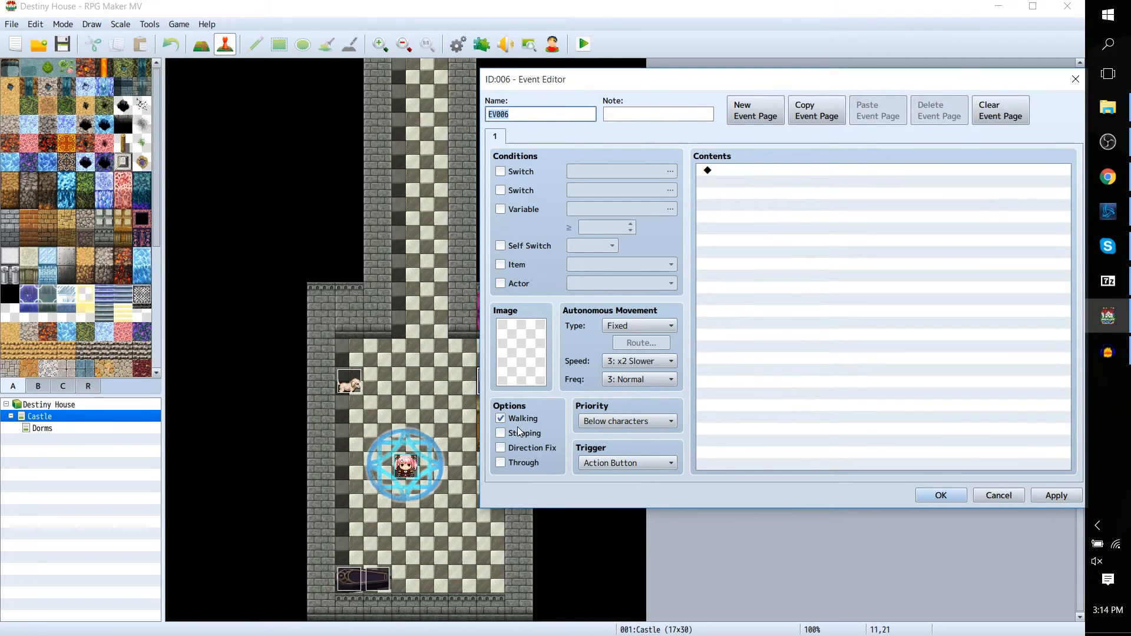
pyautogui.click(520, 350)
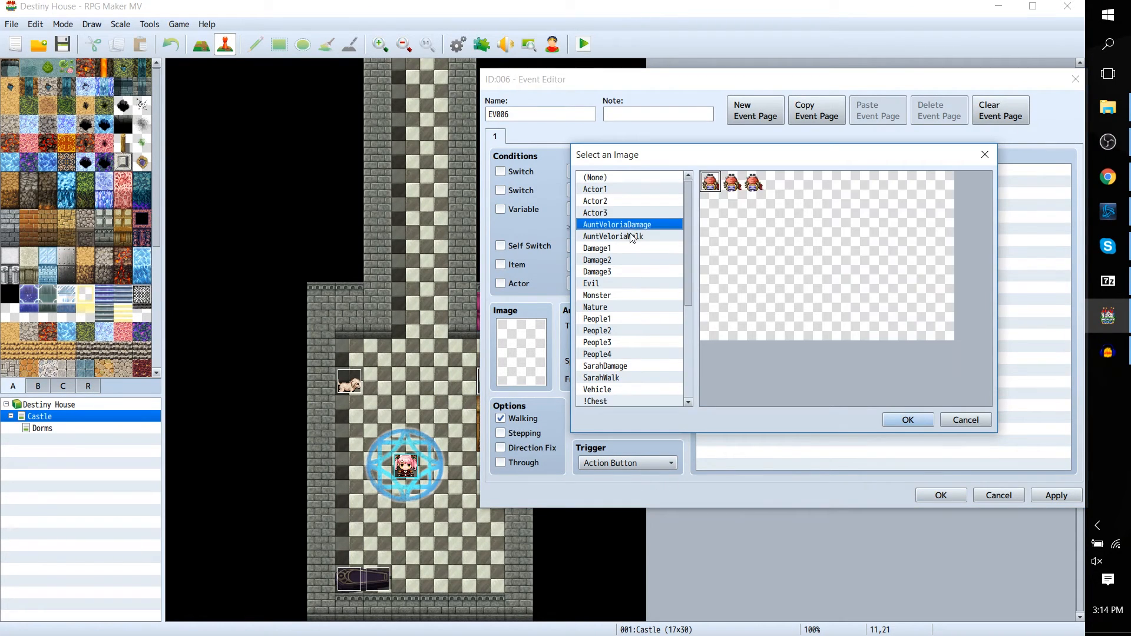
pyautogui.click(597, 247)
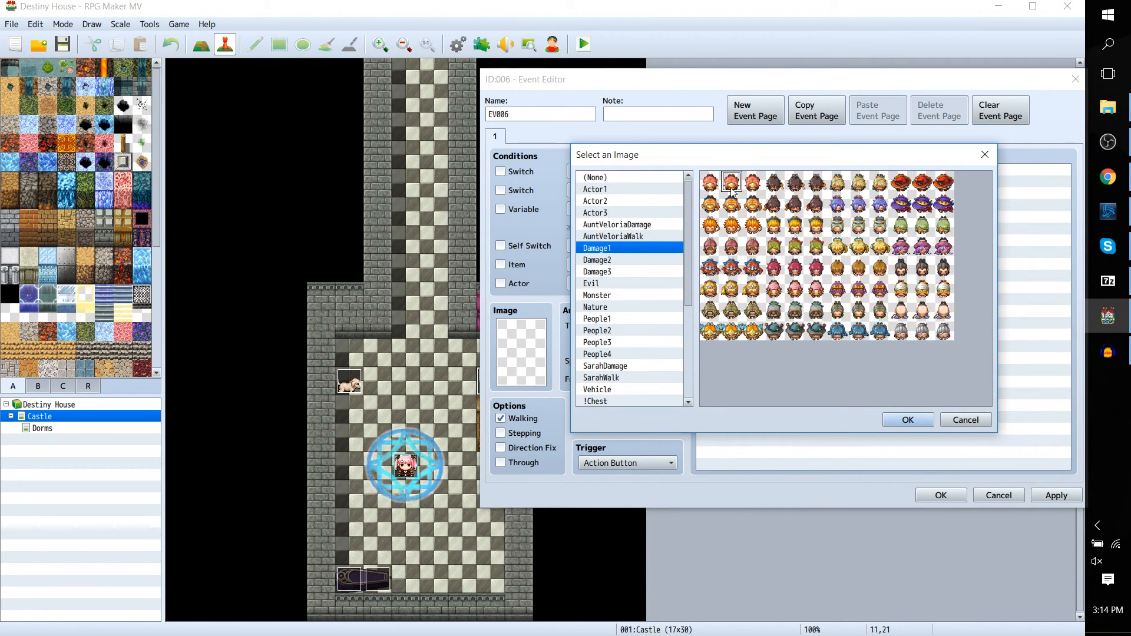
pyautogui.click(907, 420)
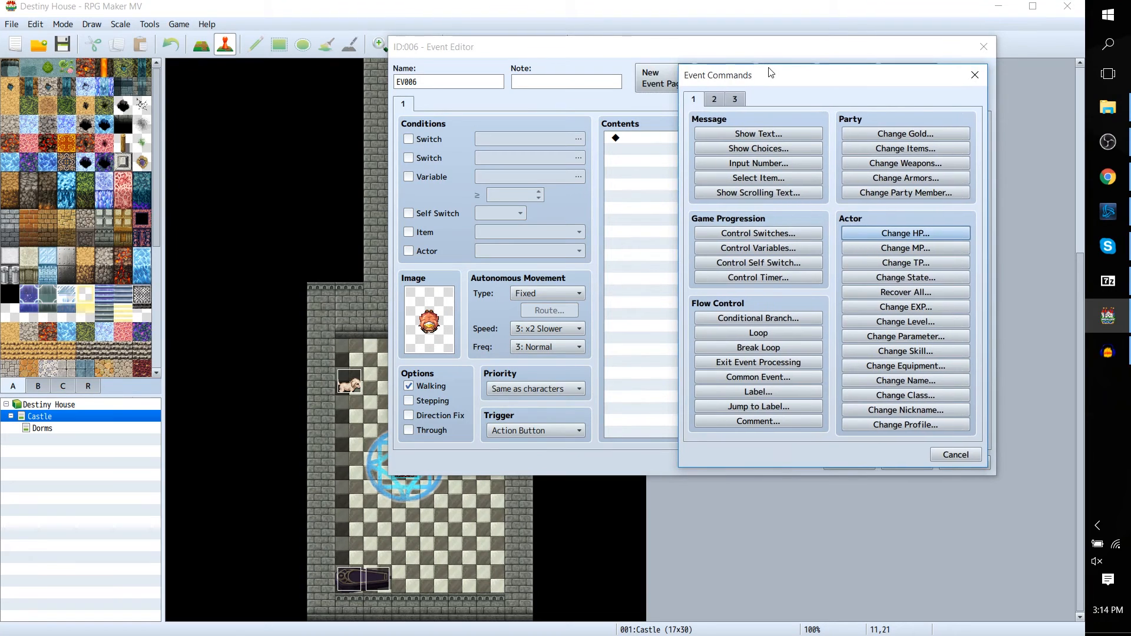
pyautogui.moveTo(356, 343)
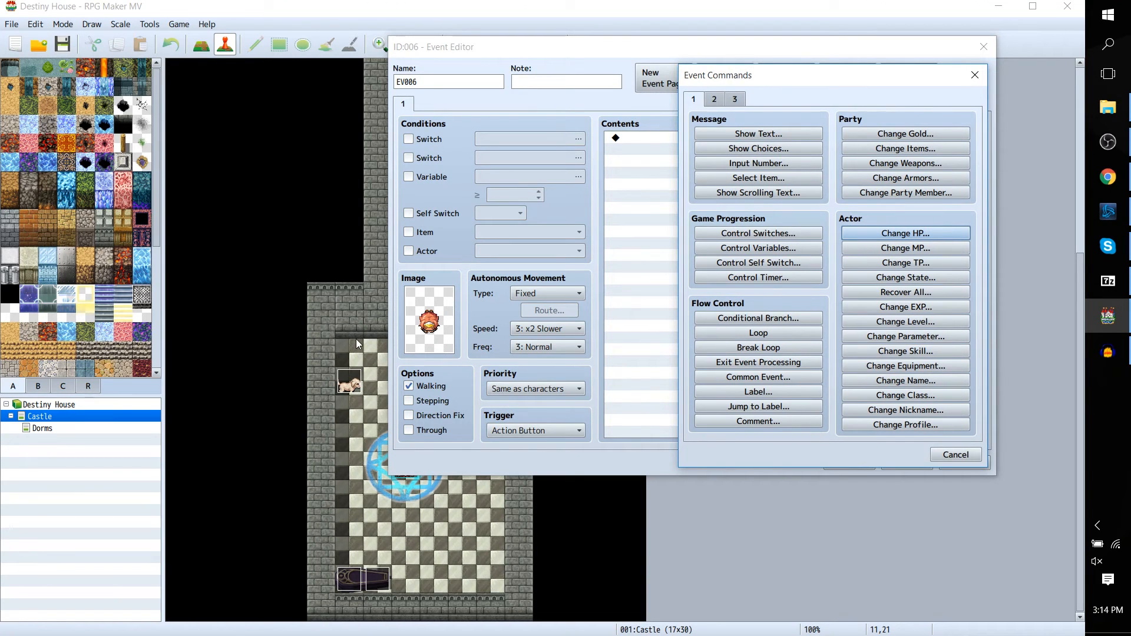
pyautogui.moveTo(693, 178)
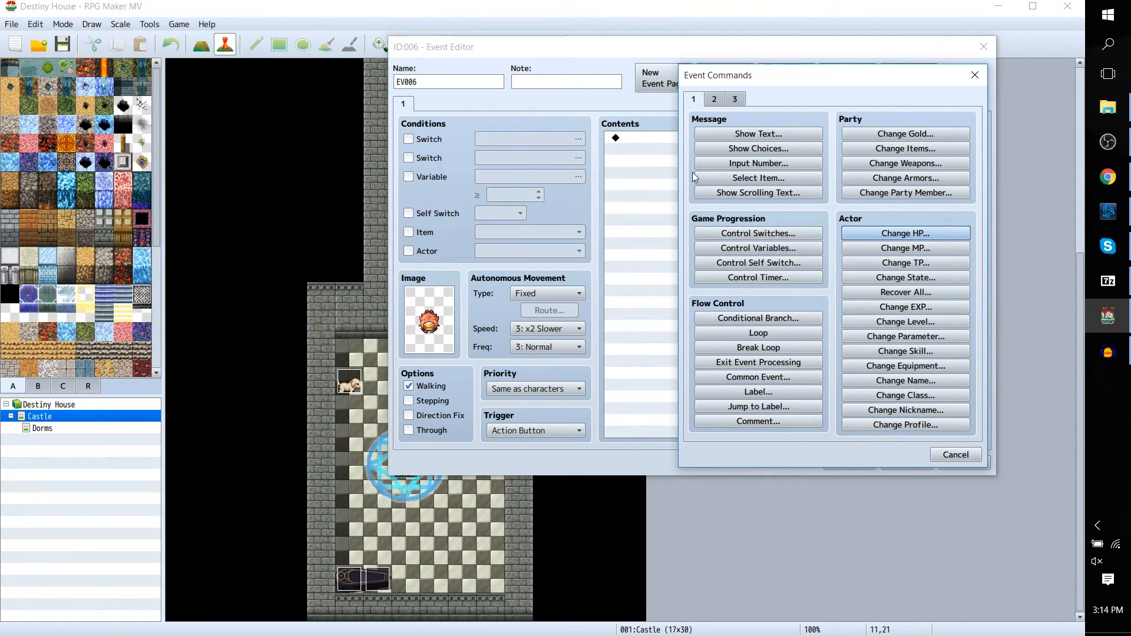
pyautogui.moveTo(831, 309)
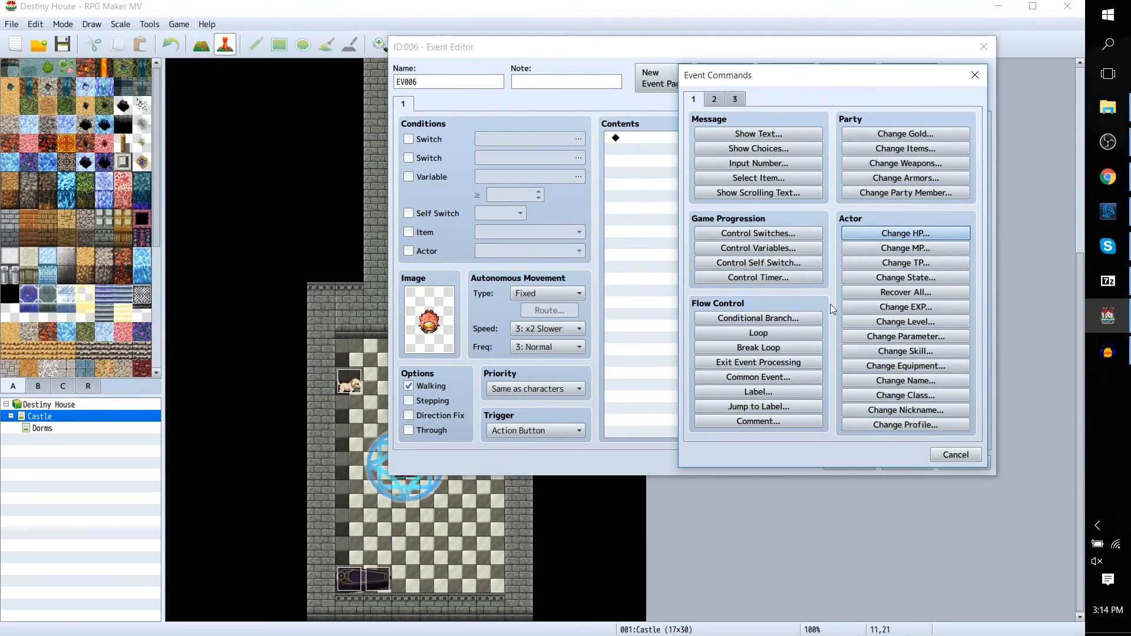
pyautogui.moveTo(720, 100)
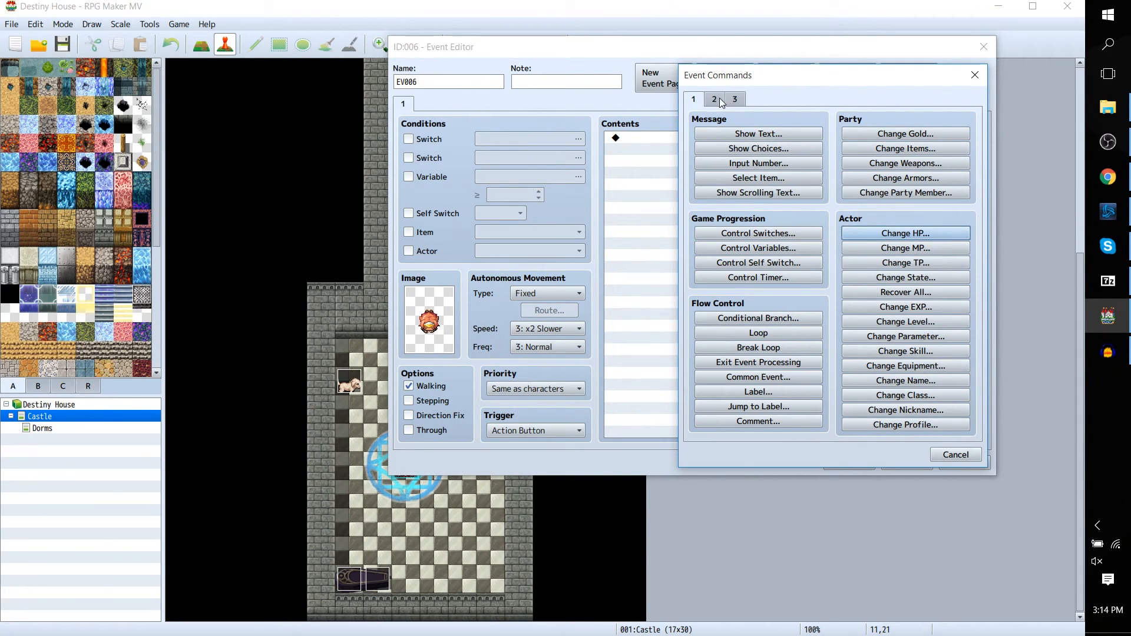
pyautogui.moveTo(720, 115)
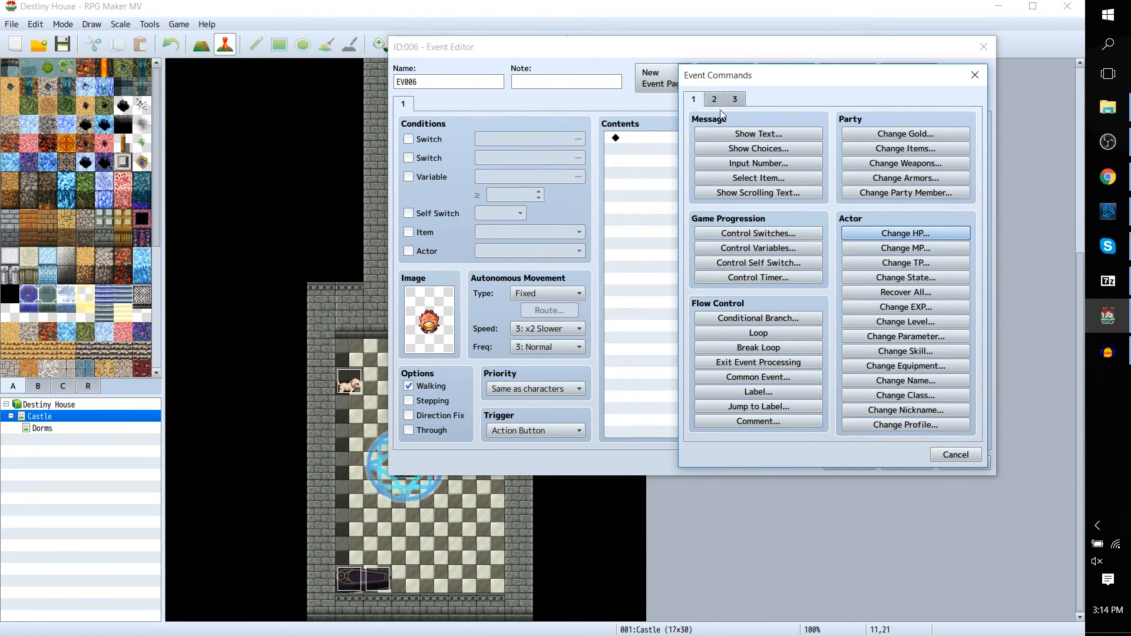
# - Add a Yes/No choice to EV006 whose Yes branch opens the save screen
pyautogui.click(757, 148)
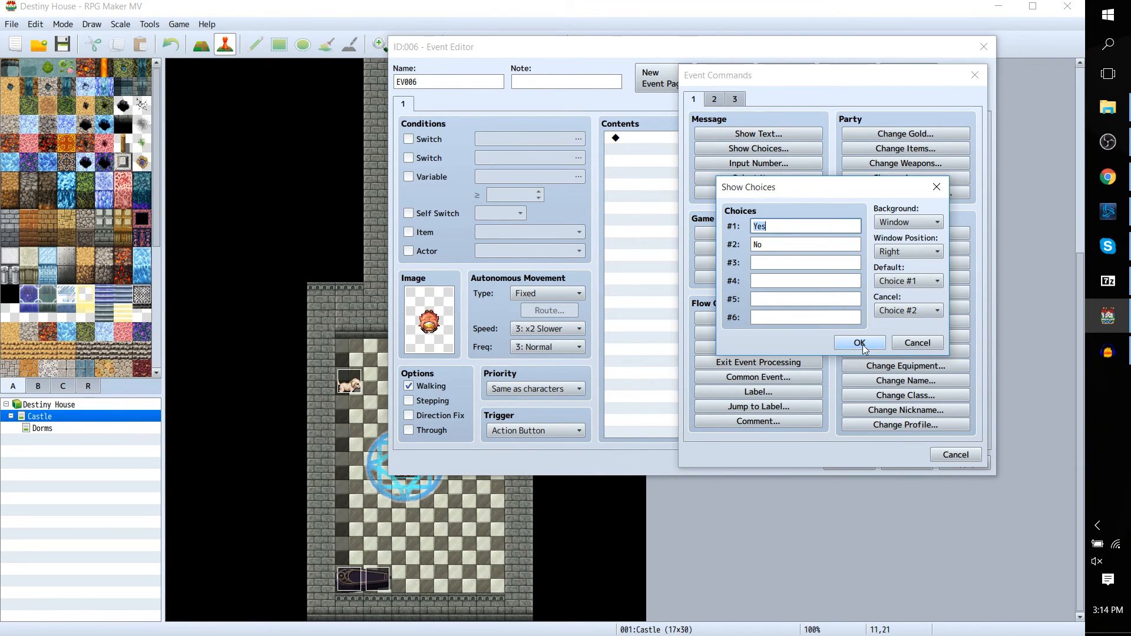
pyautogui.click(857, 342)
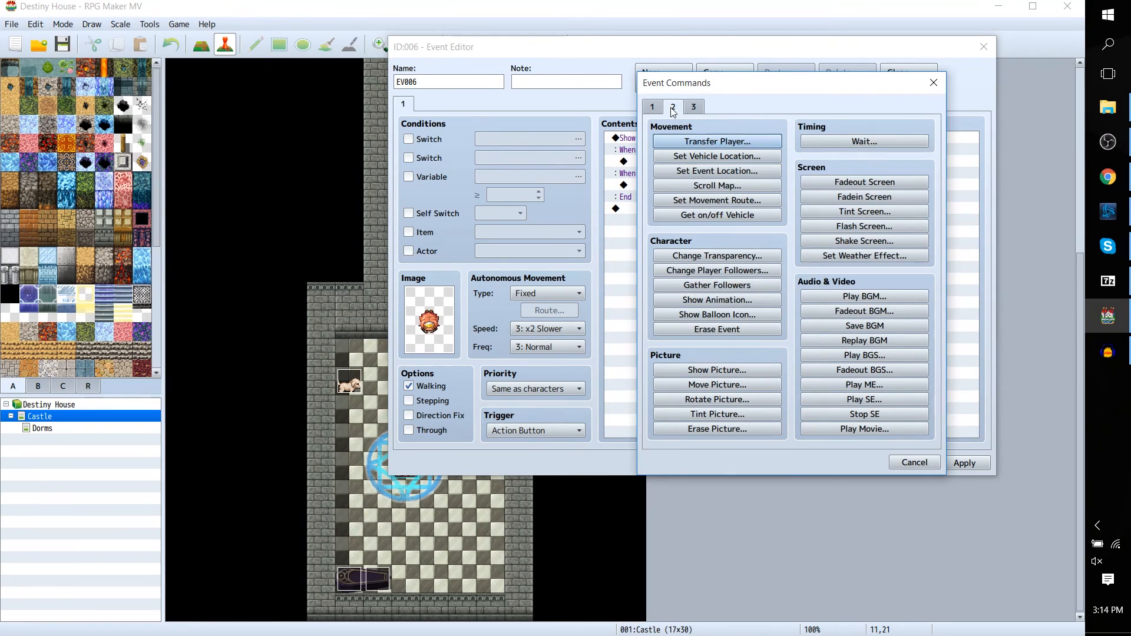
pyautogui.click(692, 106)
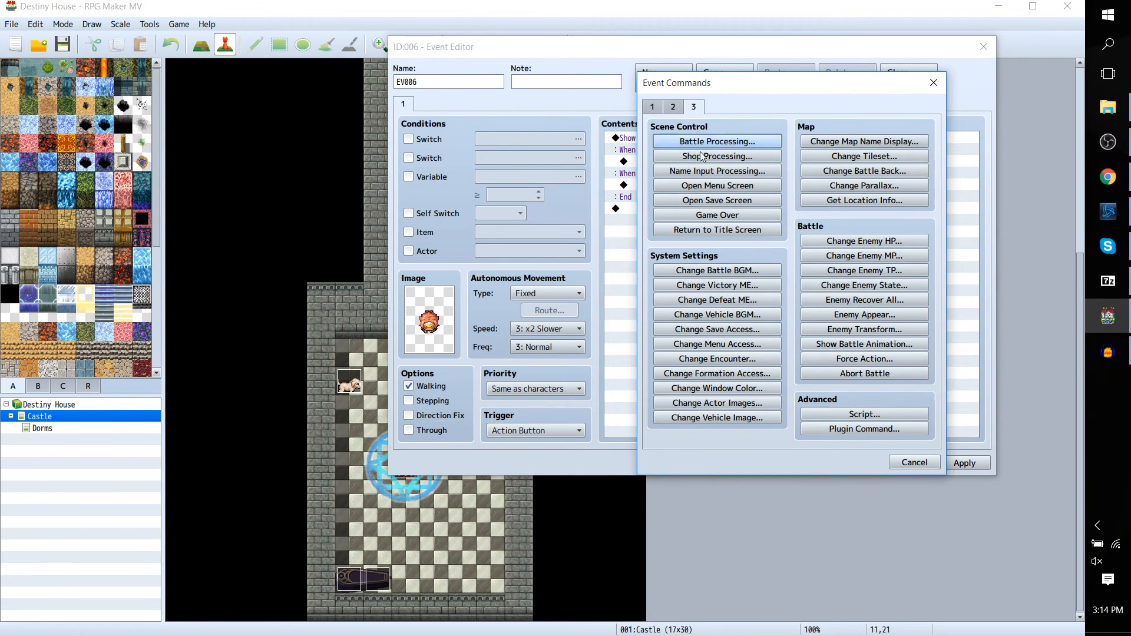
pyautogui.click(716, 200)
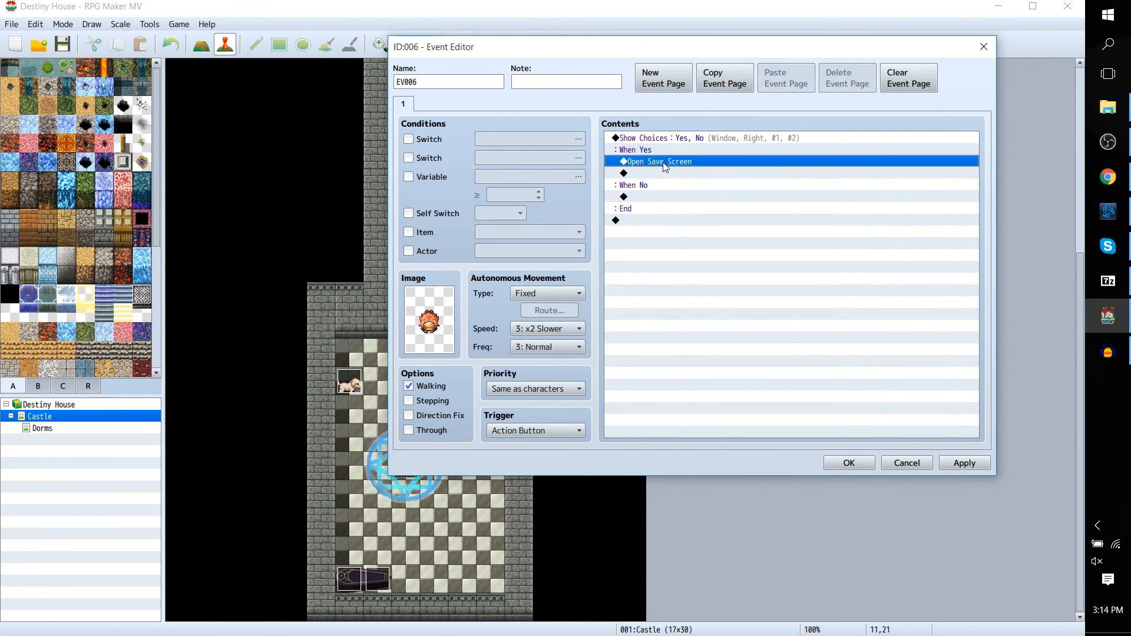
pyautogui.click(964, 463)
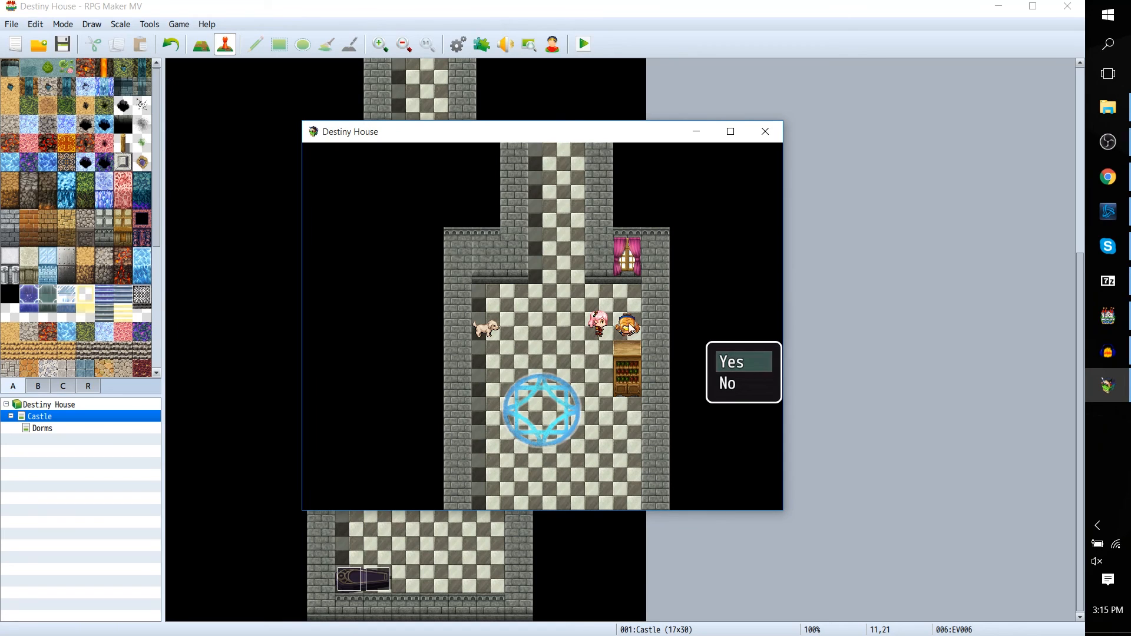
pyautogui.moveTo(630, 350)
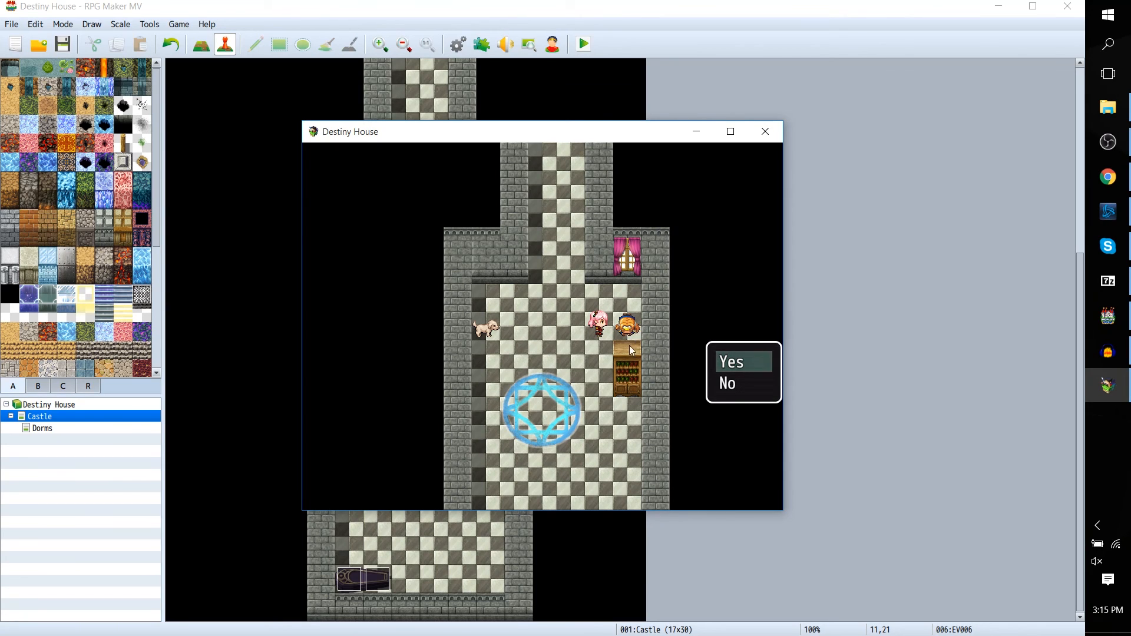
pyautogui.moveTo(727, 371)
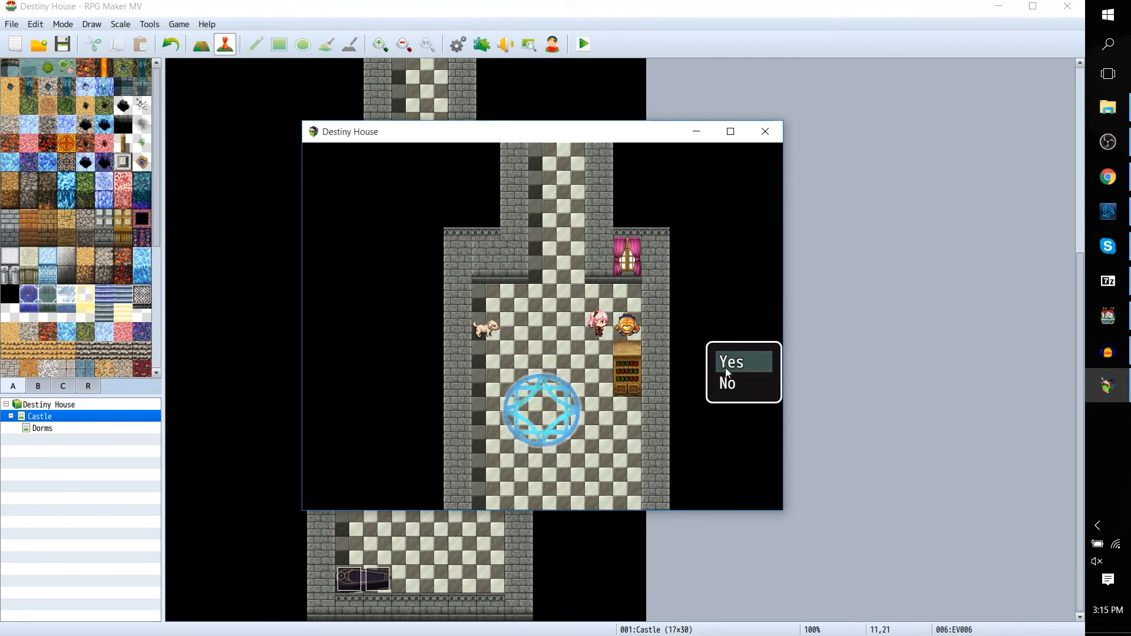
# - Answer Yes to EV006's save question in the playtest
pyautogui.click(732, 362)
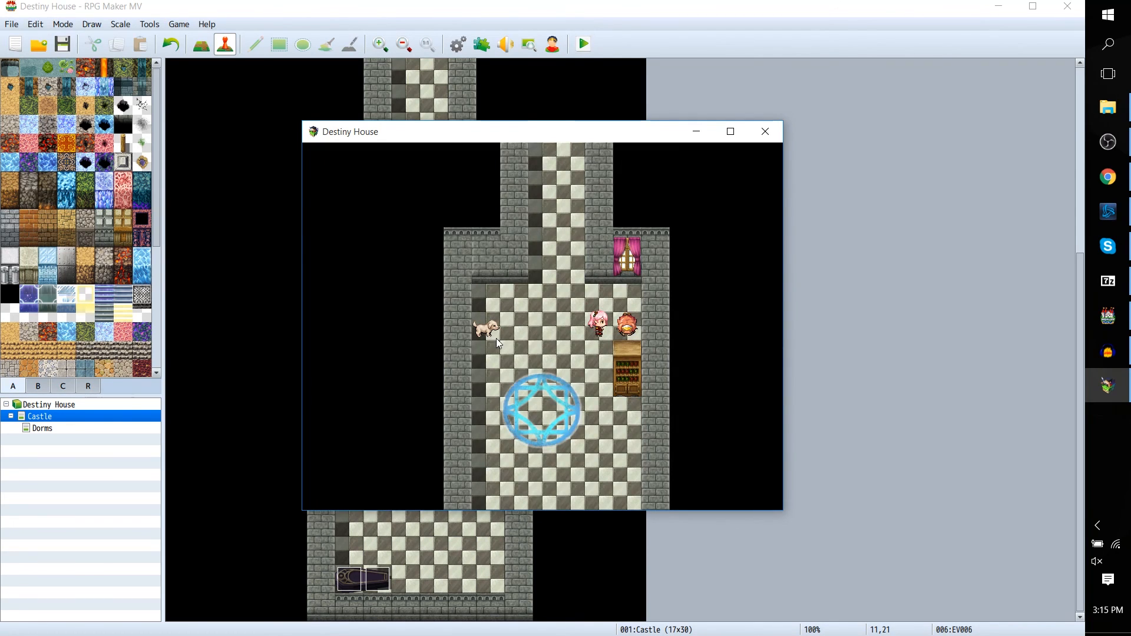
pyautogui.moveTo(556, 345)
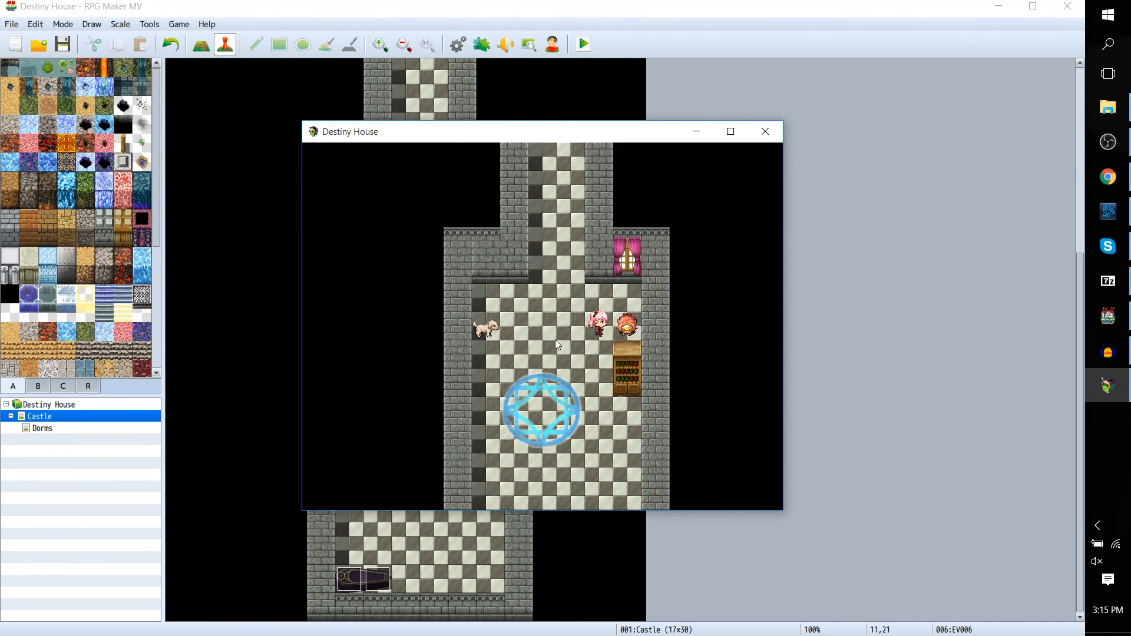
pyautogui.moveTo(565, 335)
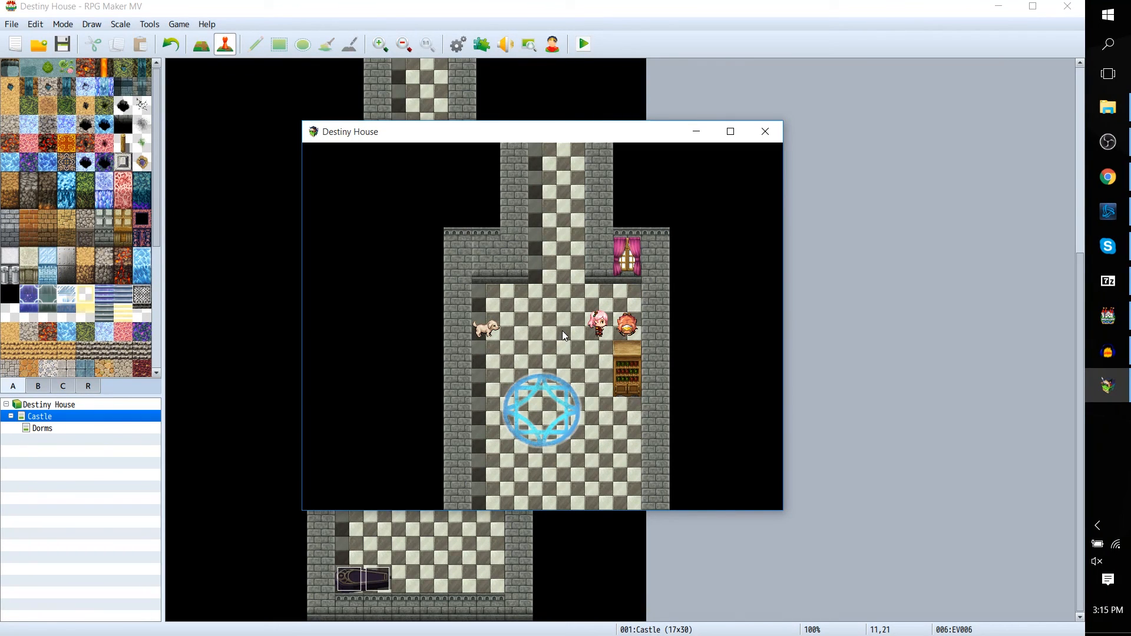